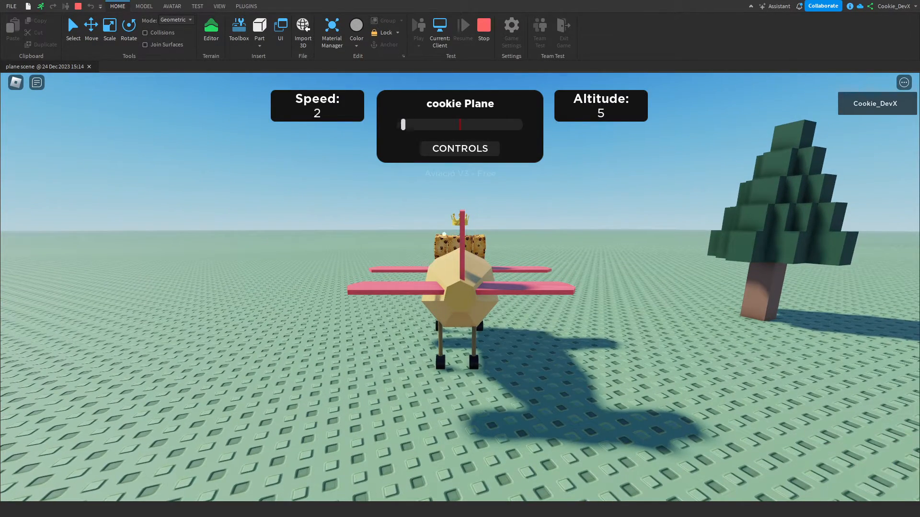
Step: Orbit the camera around the flying cookie plane to watch its speed and altitude HUD
drag(403, 125, 478, 124)
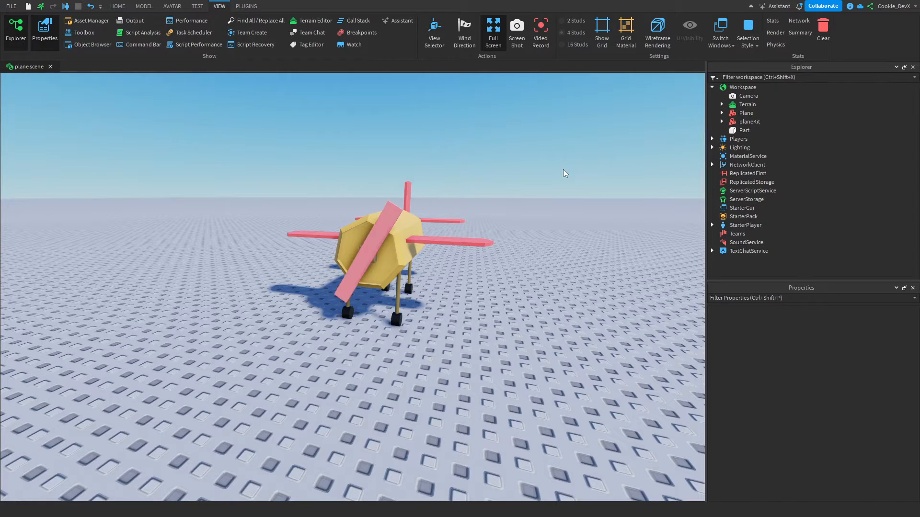
mouse_move(697, 160)
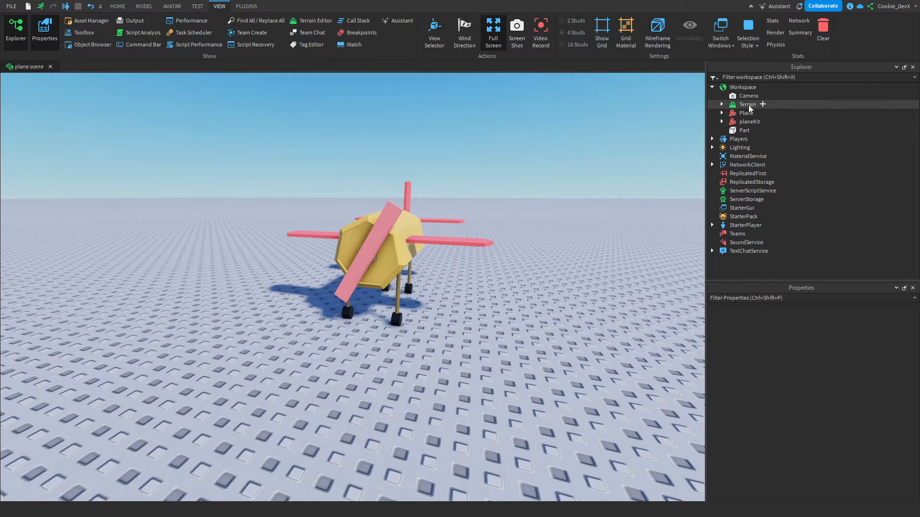
Step: Expand the Plane model and inspect its MainSeat, Wing and MainBody parts
click(746, 112)
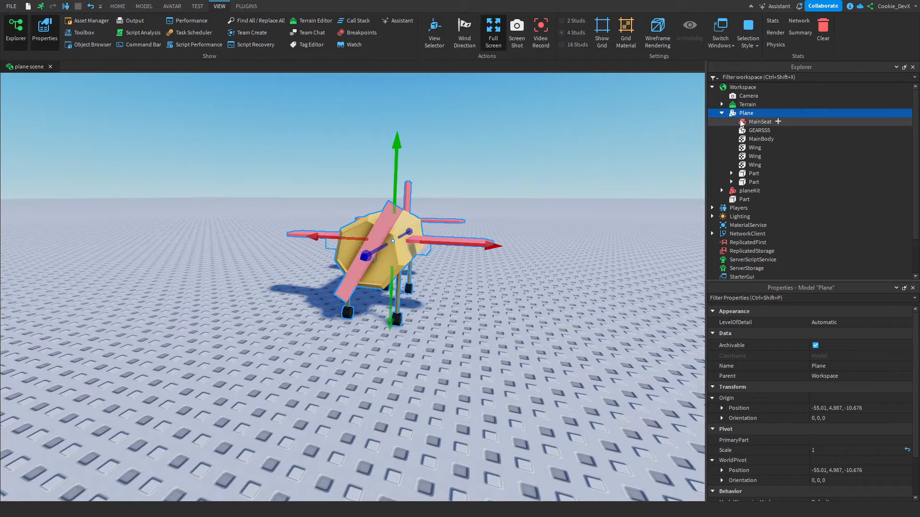
click(760, 122)
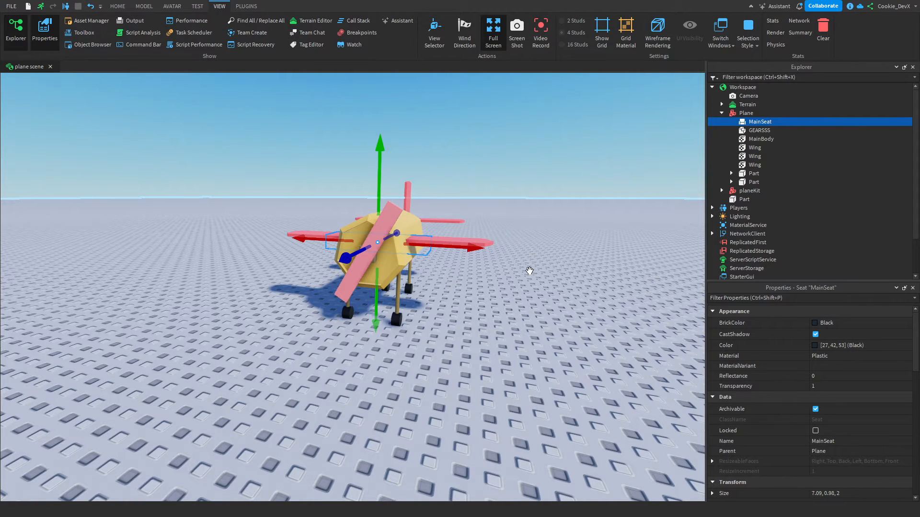
mouse_move(801, 292)
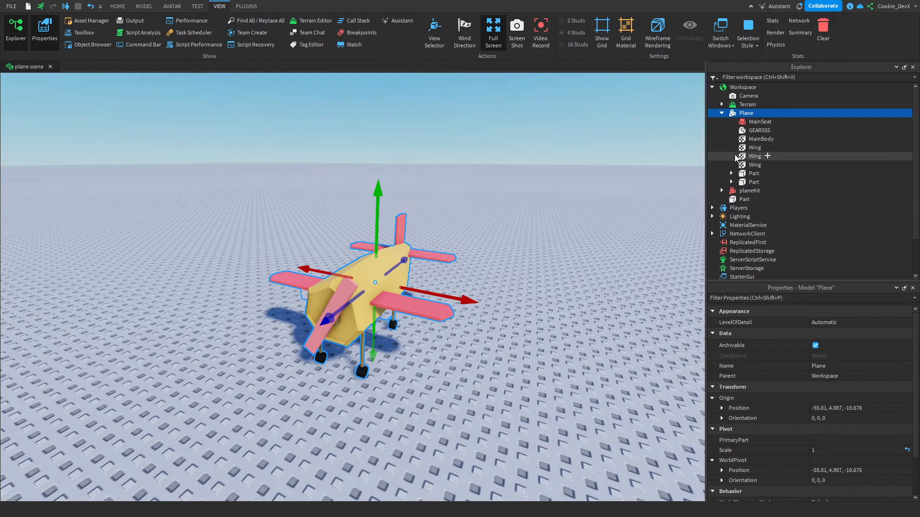
click(755, 156)
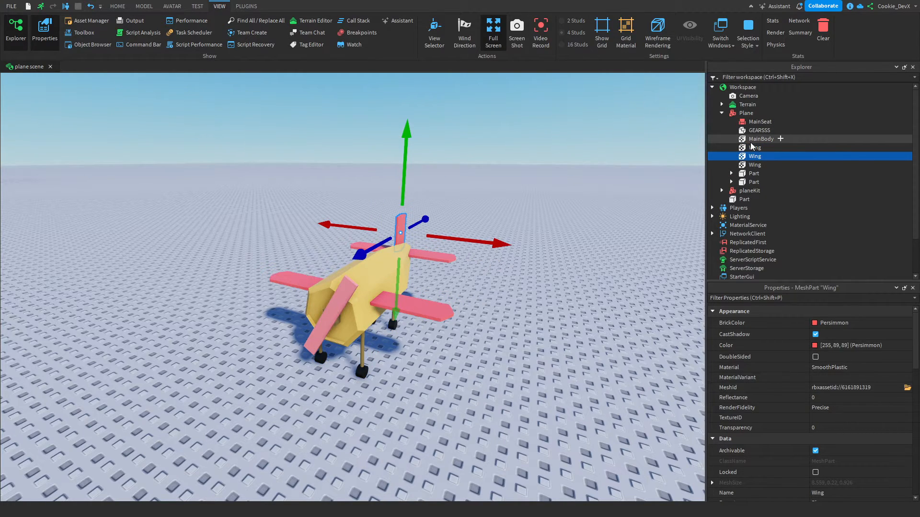
click(761, 139)
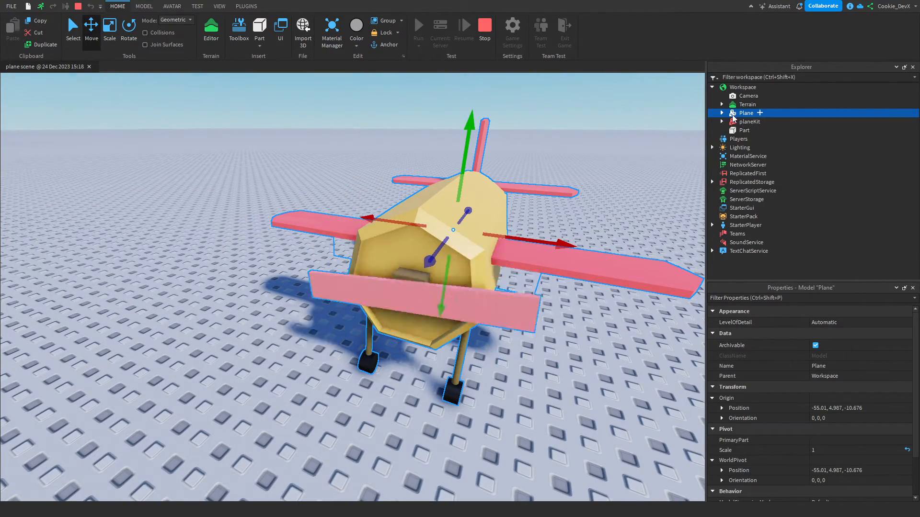
Step: Expand the Plane model in Explorer, then stop the play test
click(722, 113)
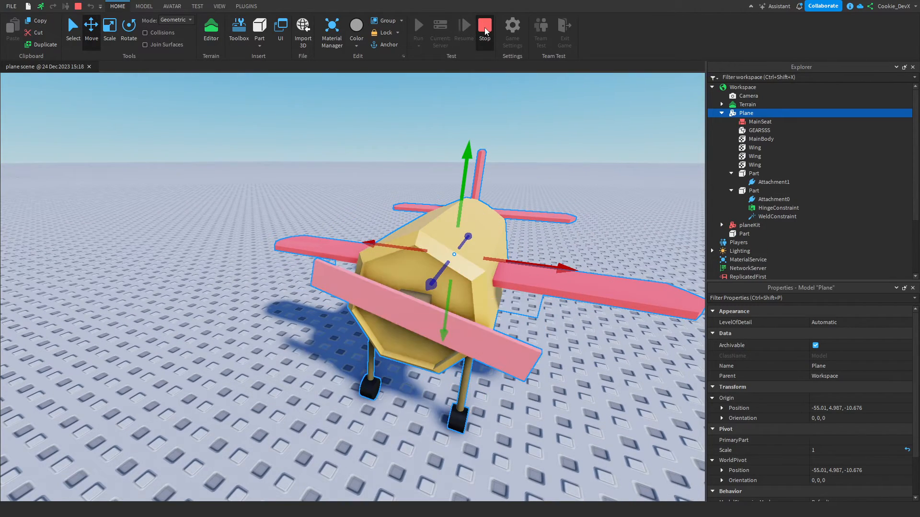
click(485, 25)
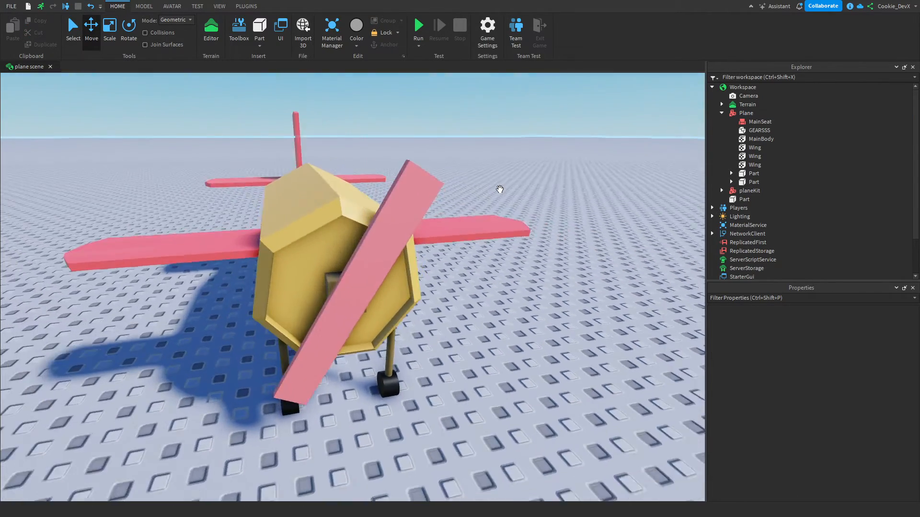
click(753, 173)
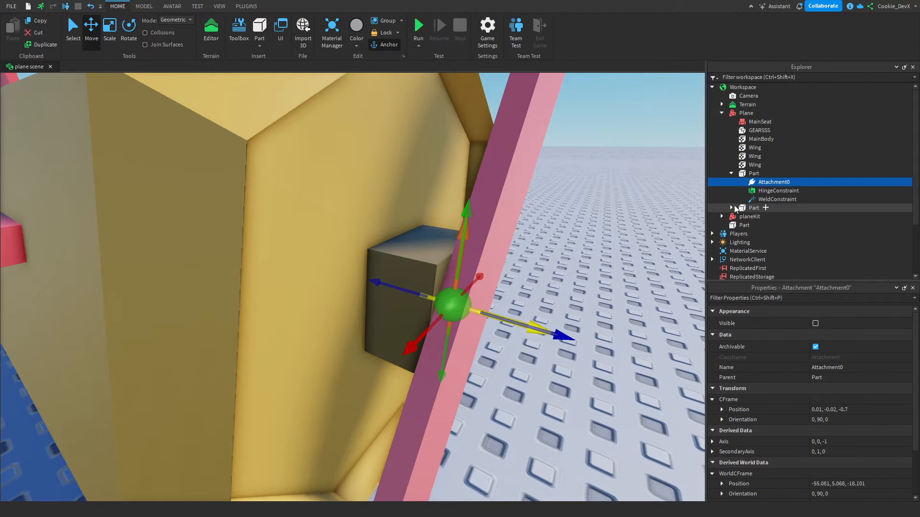
click(774, 217)
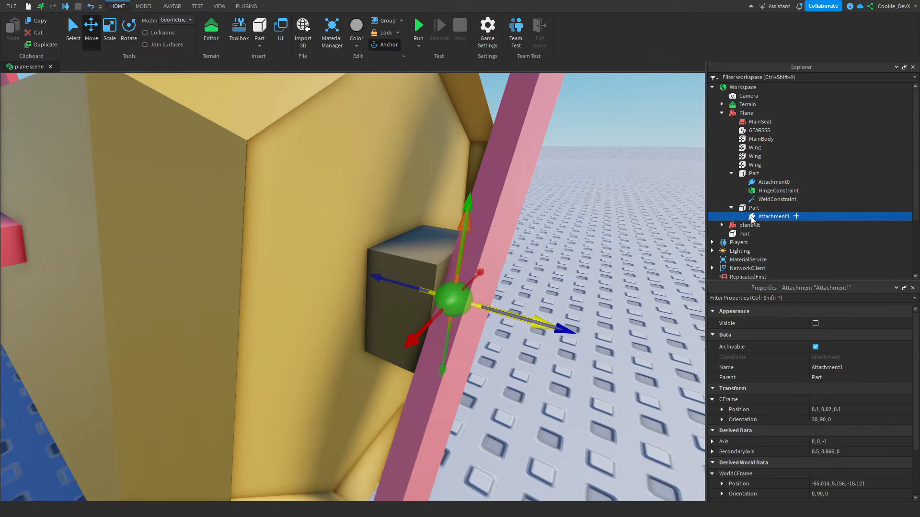
click(773, 181)
text(a)
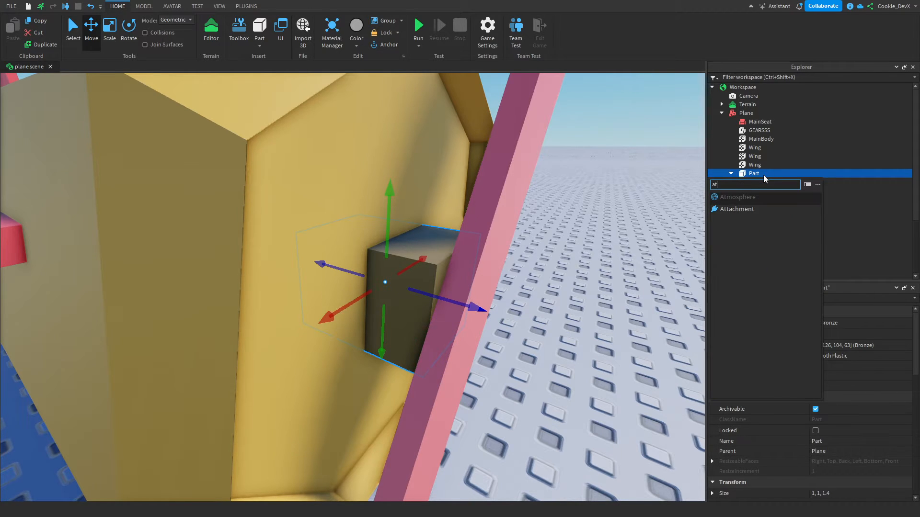
text(tt)
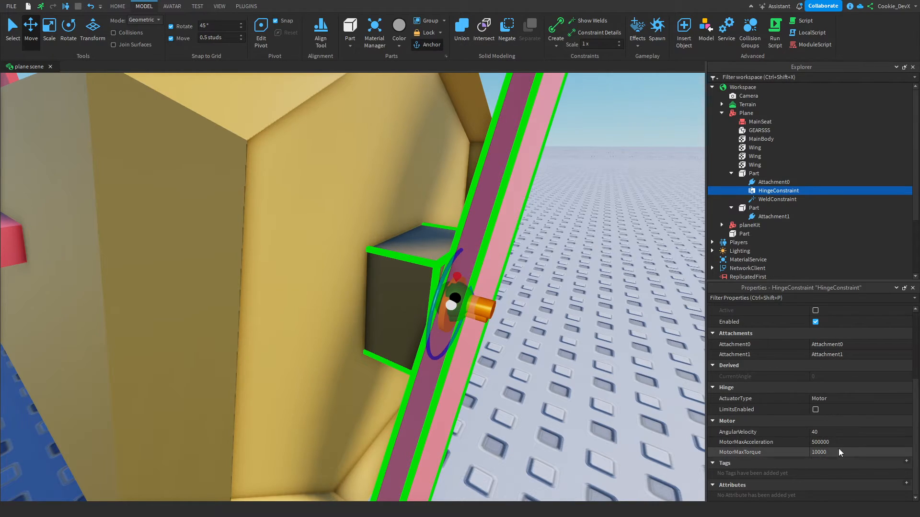
click(776, 199)
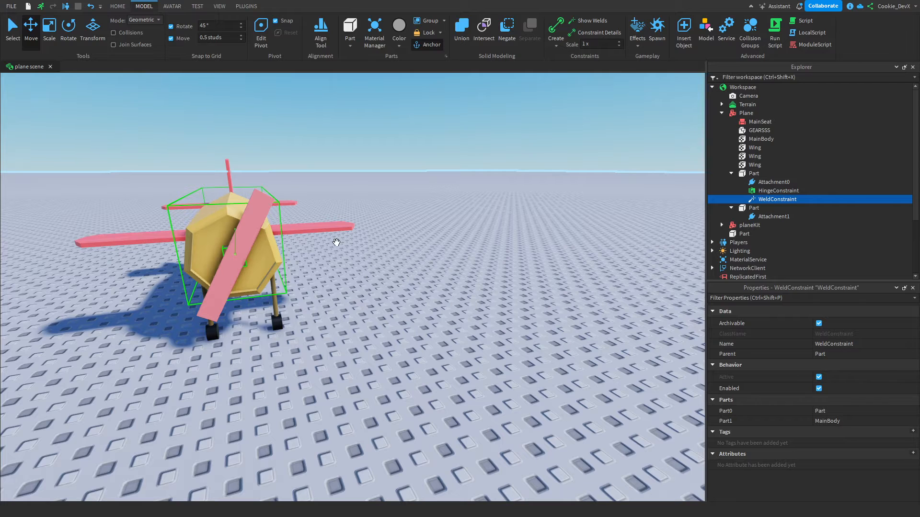
drag(337, 243, 381, 204)
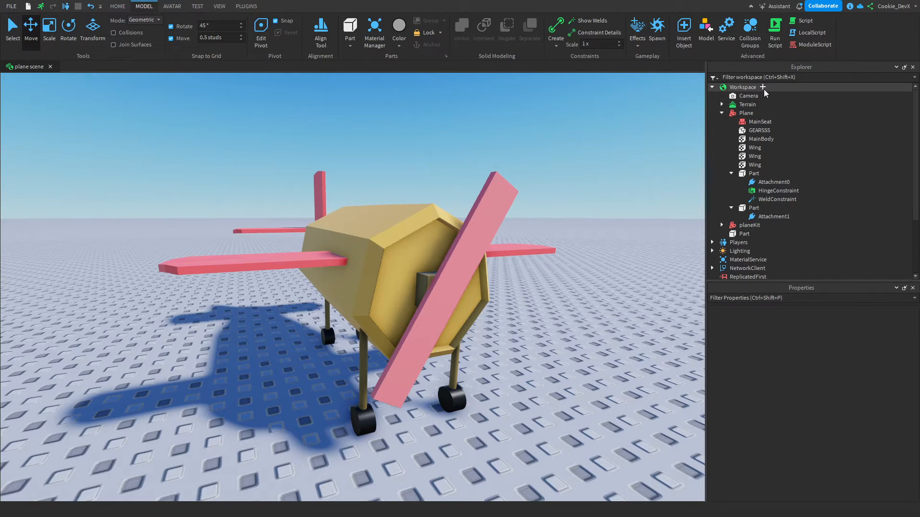
Step: Insert a planeKit model into Workspace holding planeParts and unWeldableParts folders
click(763, 86)
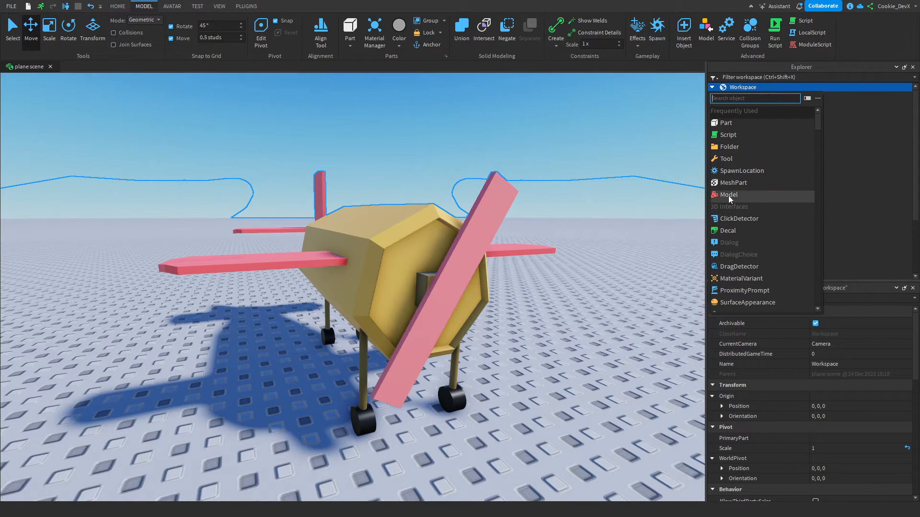
click(728, 194)
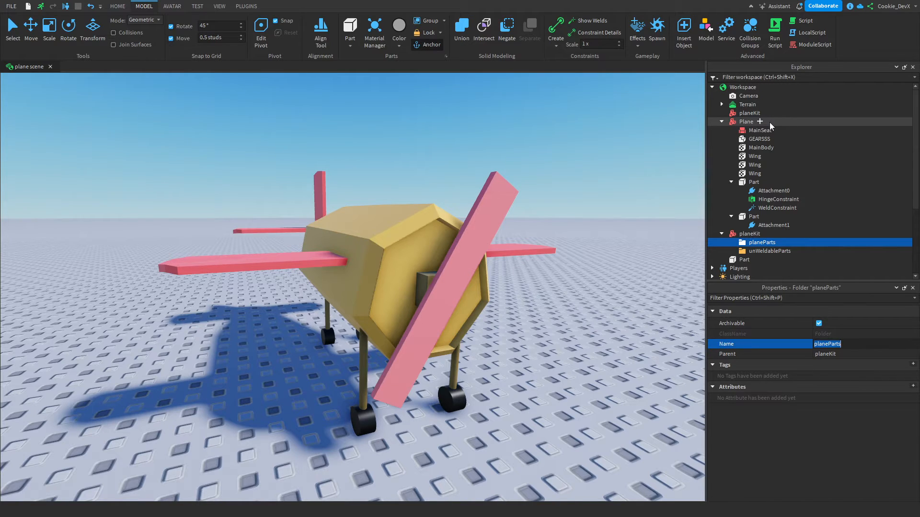
click(759, 121)
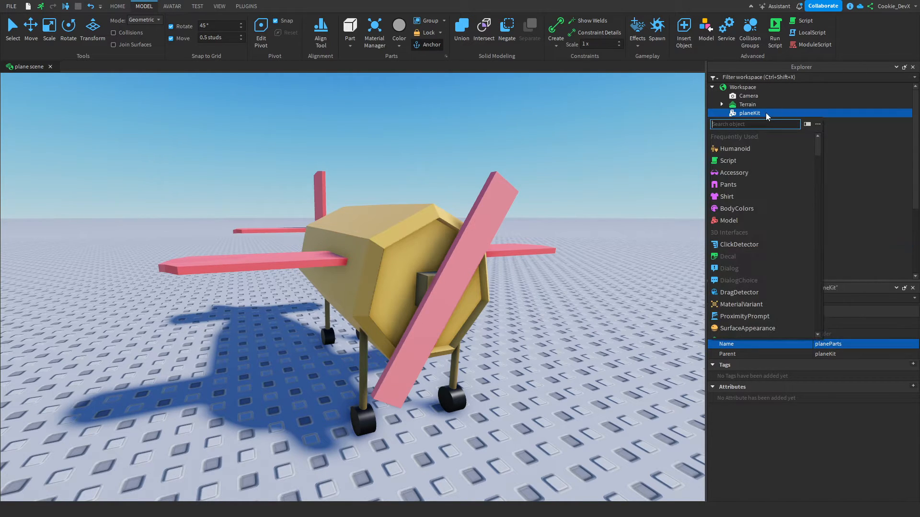
text(f)
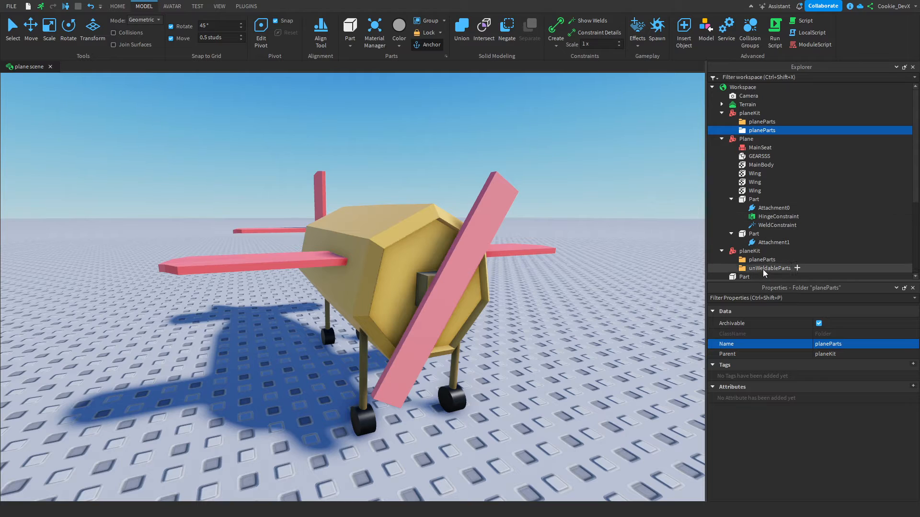
click(749, 112)
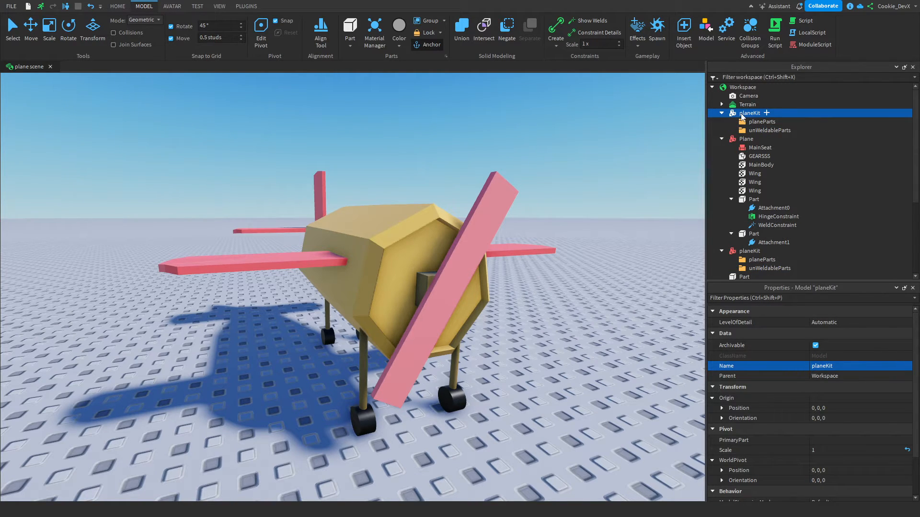
click(117, 6)
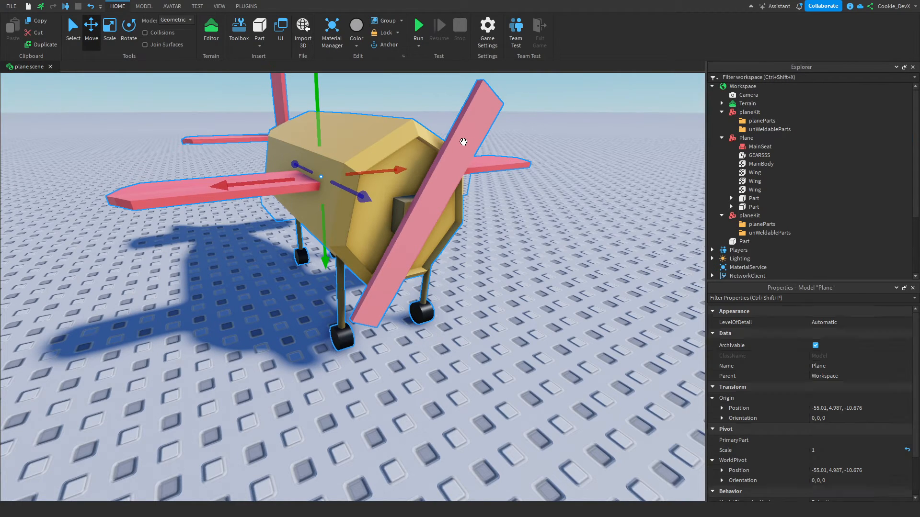
Step: Move propeller parts into unWeldableParts and MainSeat, GEARSSS, MainBody, Wings into planeParts
click(746, 138)
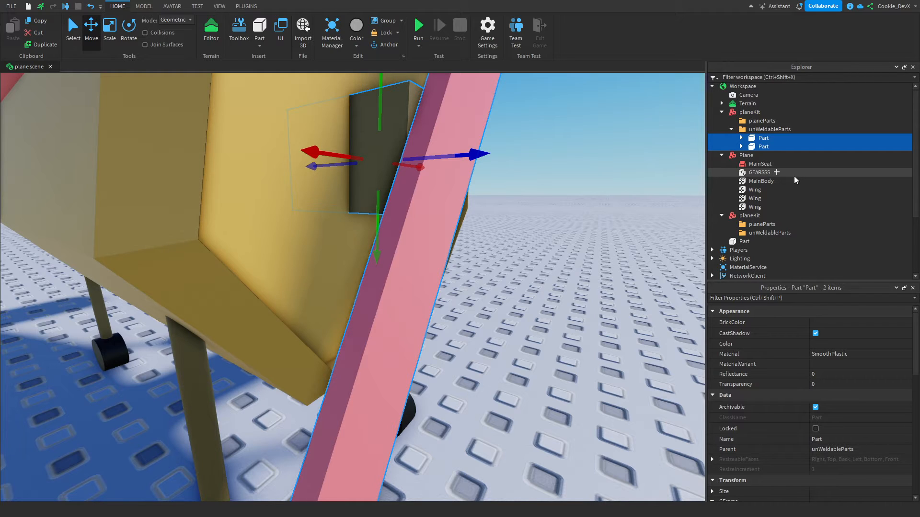
click(760, 163)
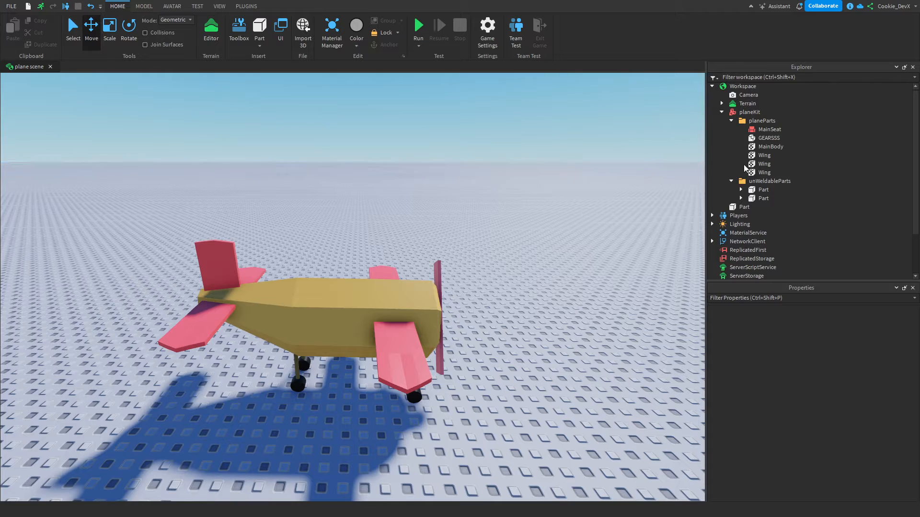
click(742, 111)
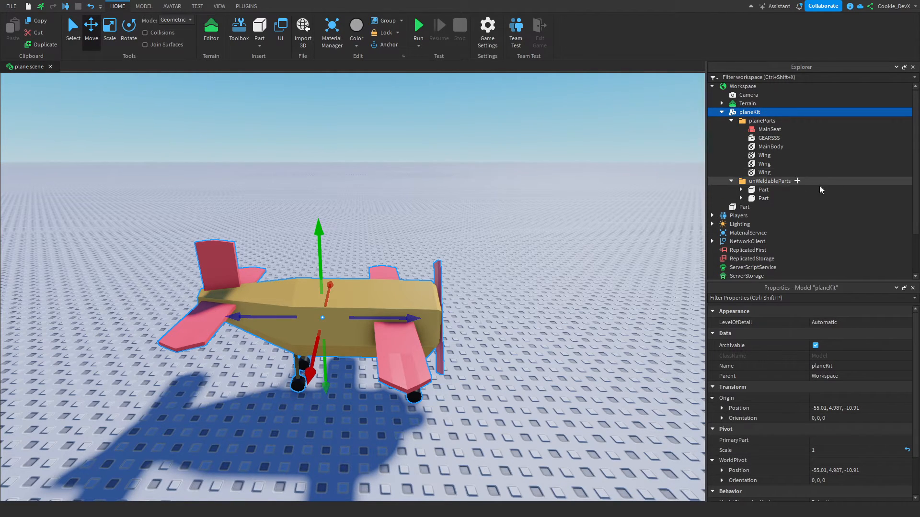
mouse_move(435, 94)
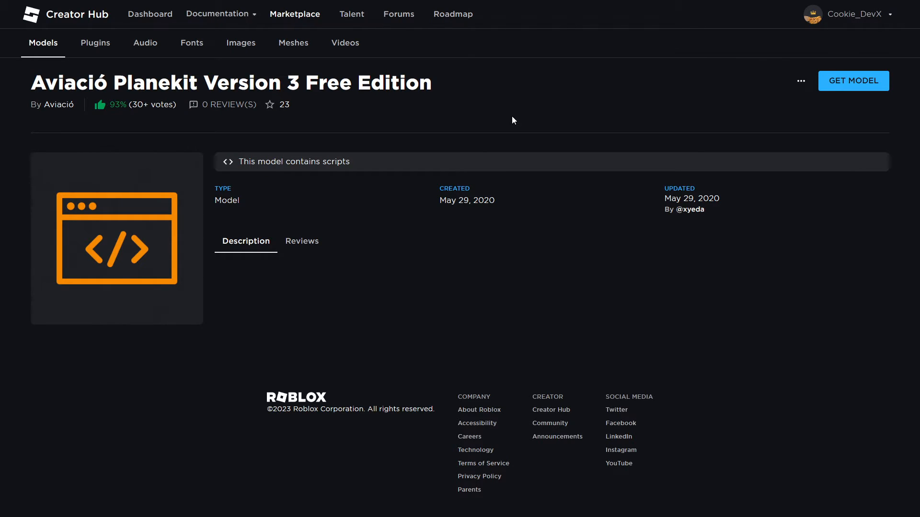
mouse_move(101, 74)
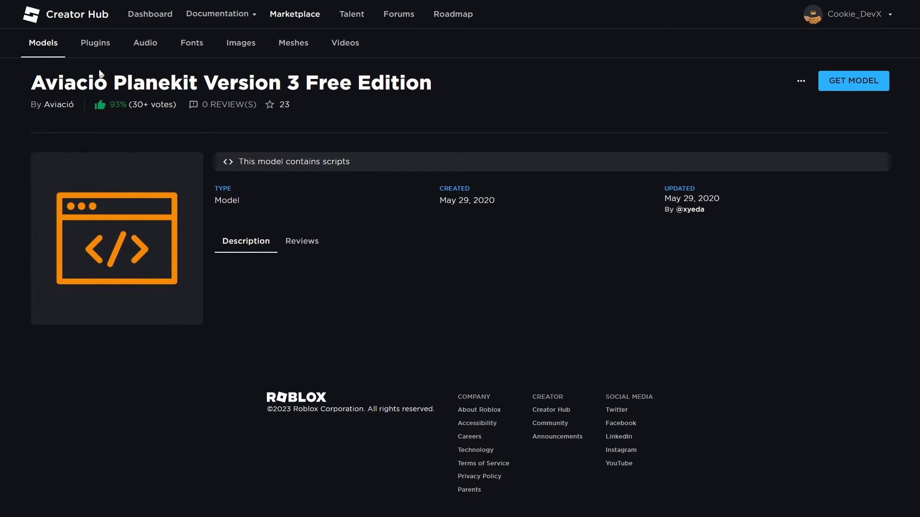
Step: Get the Aviació Planekit Version 3 Free Edition model from its marketplace page
double_click(243, 82)
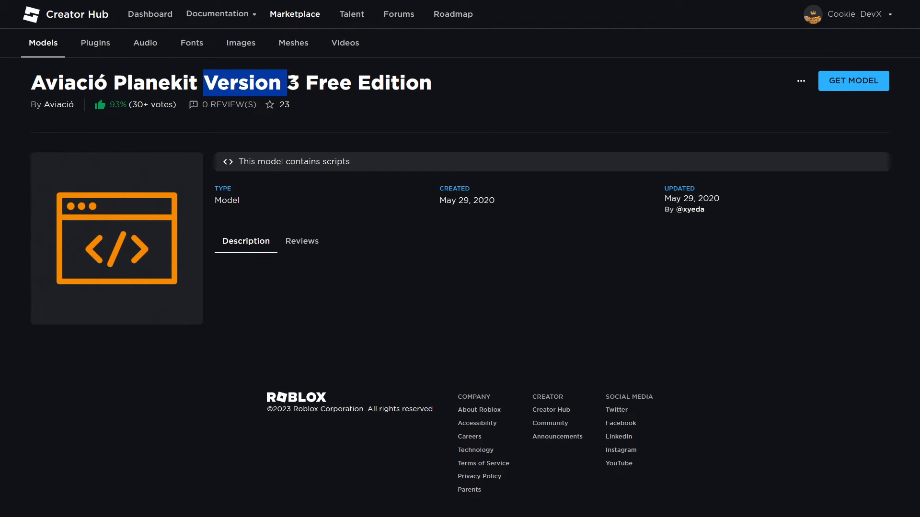
click(506, 101)
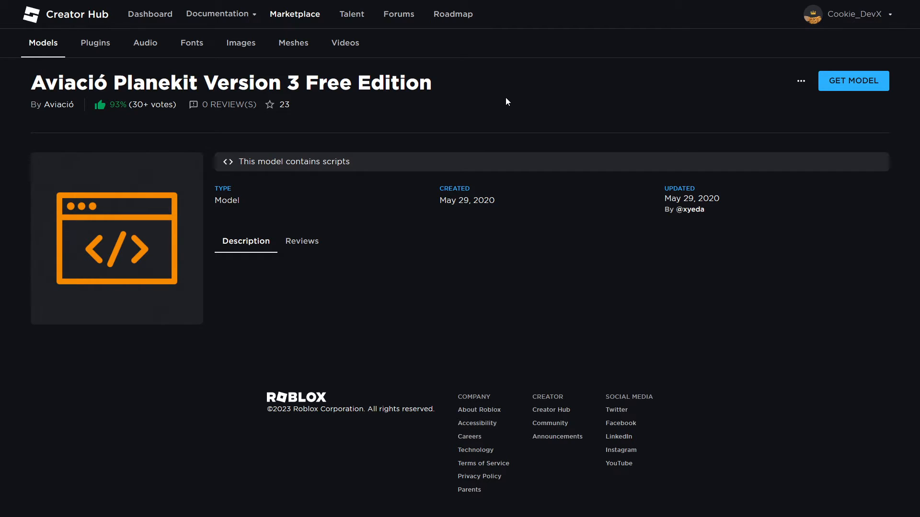
mouse_move(903, 117)
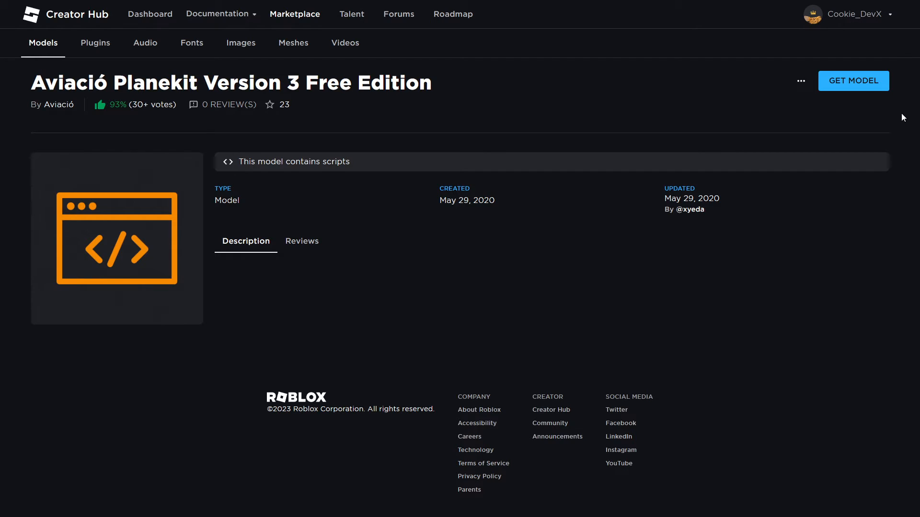
click(854, 81)
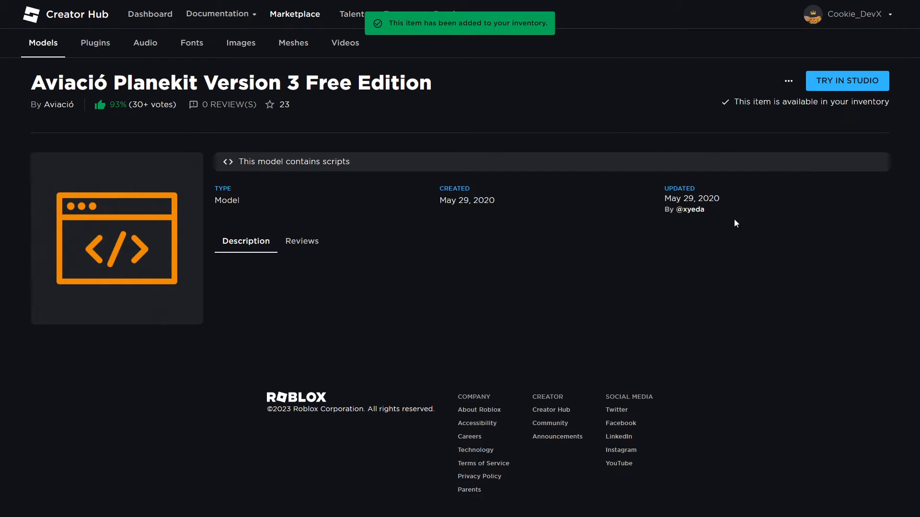
click(847, 81)
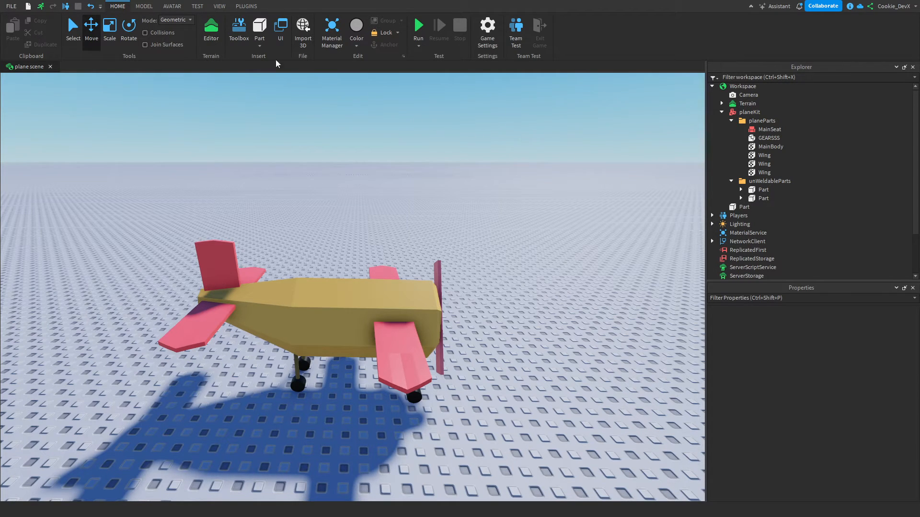
Step: Insert Aviació Planekit from the Toolbox inventory and open its READ ME script inside planeKit
click(239, 27)
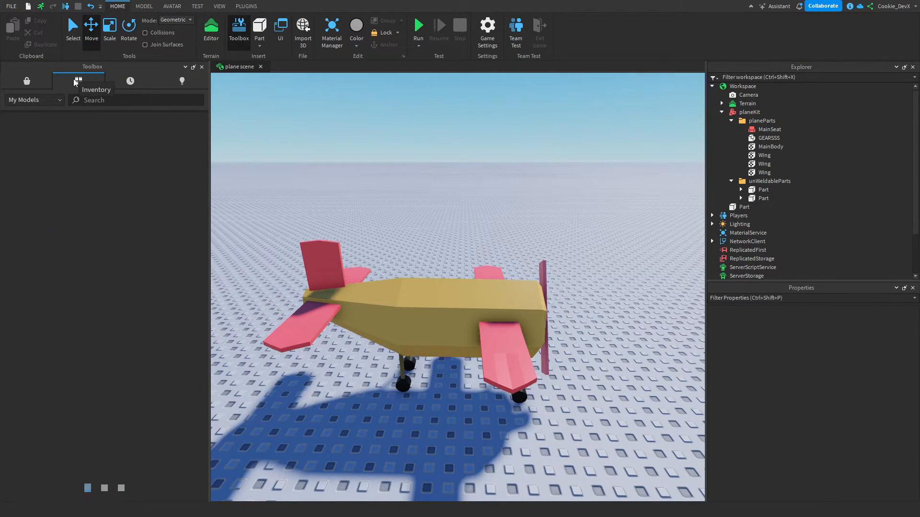
click(78, 80)
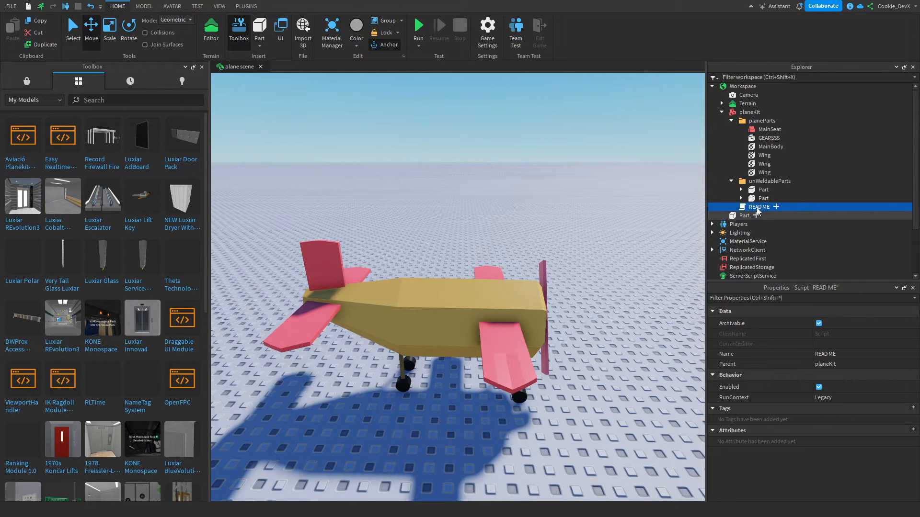
double_click(758, 206)
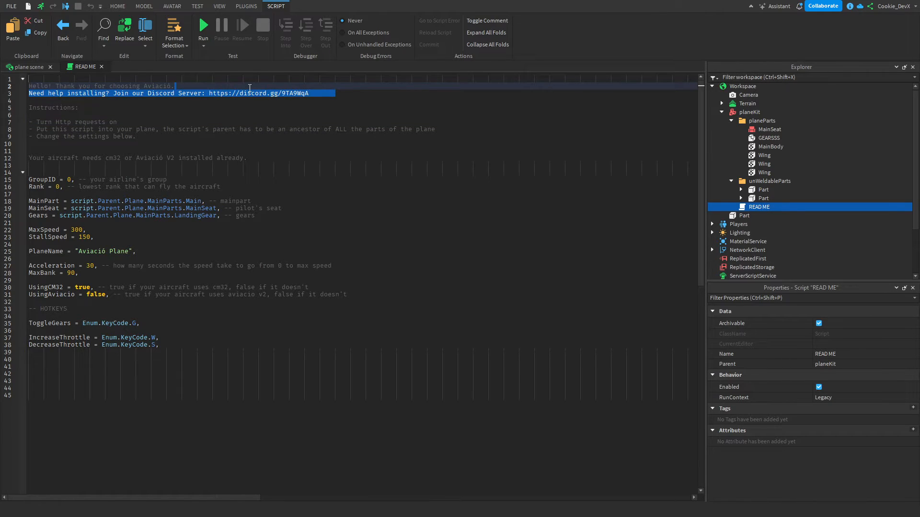
double_click(51, 107)
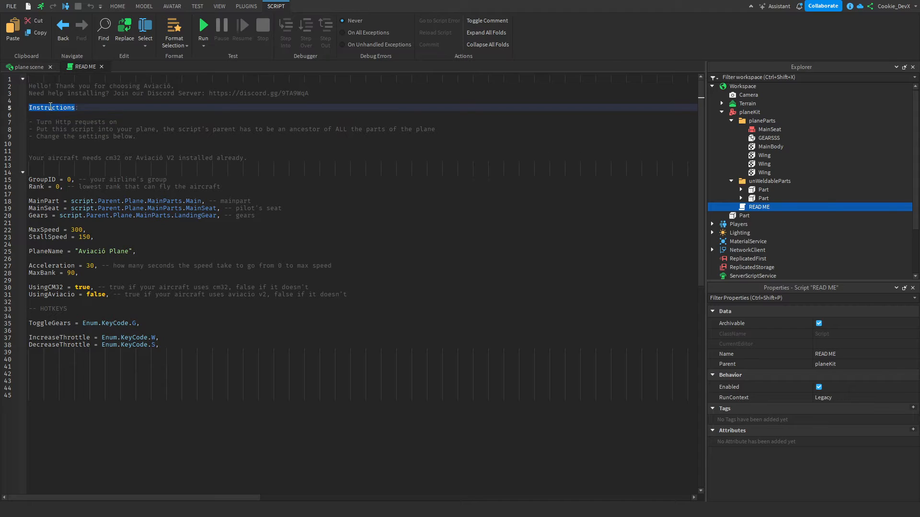
double_click(90, 122)
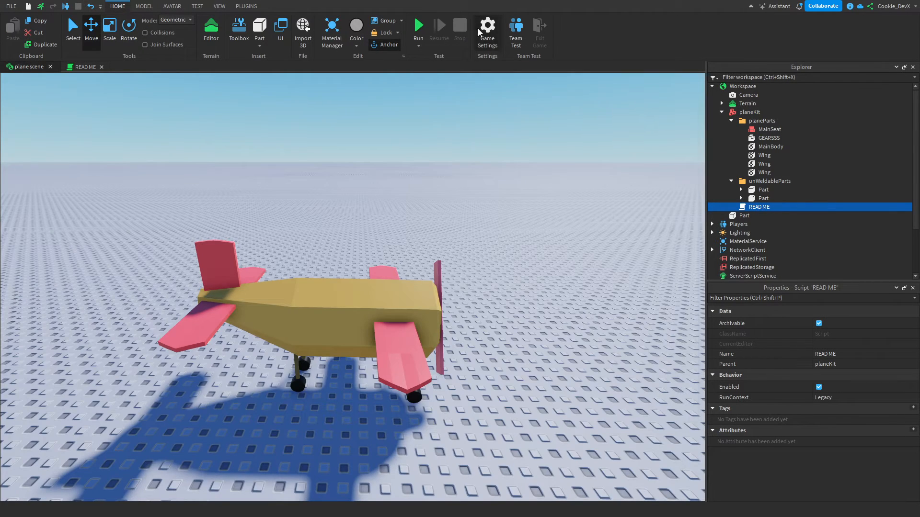
click(488, 27)
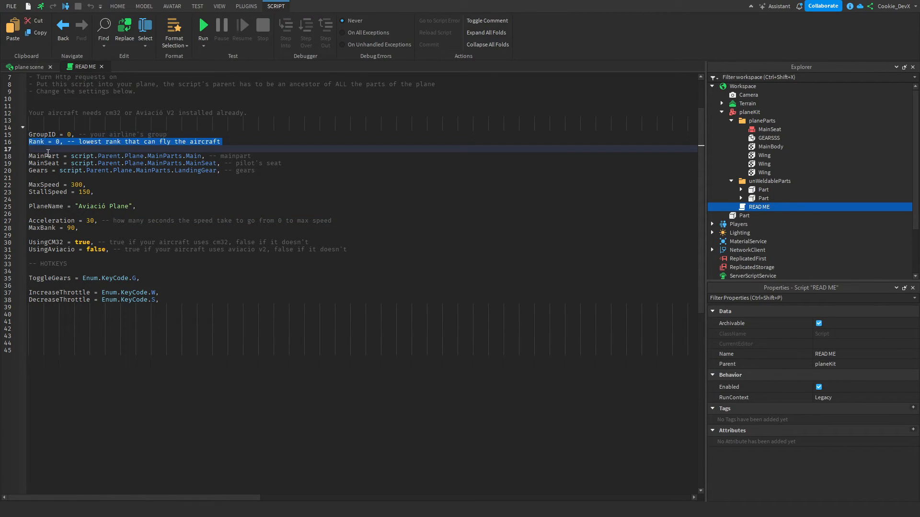
double_click(40, 162)
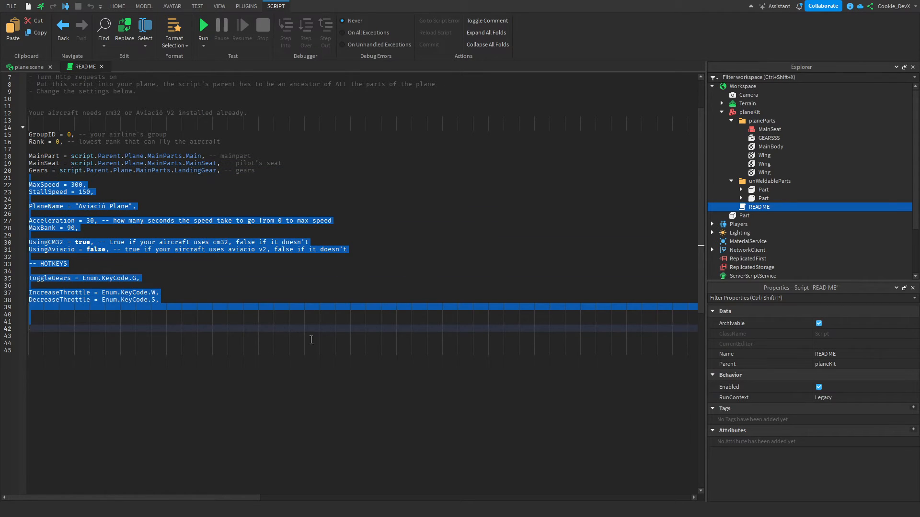
double_click(40, 134)
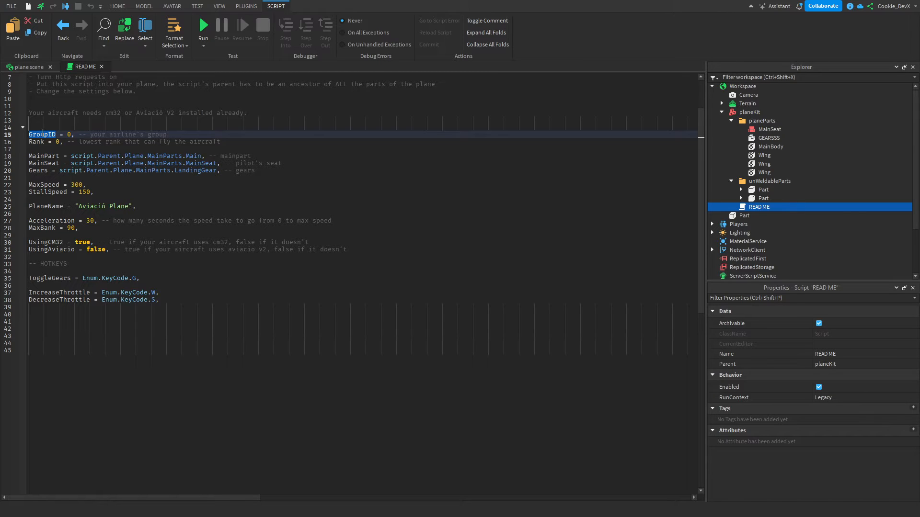
double_click(43, 162)
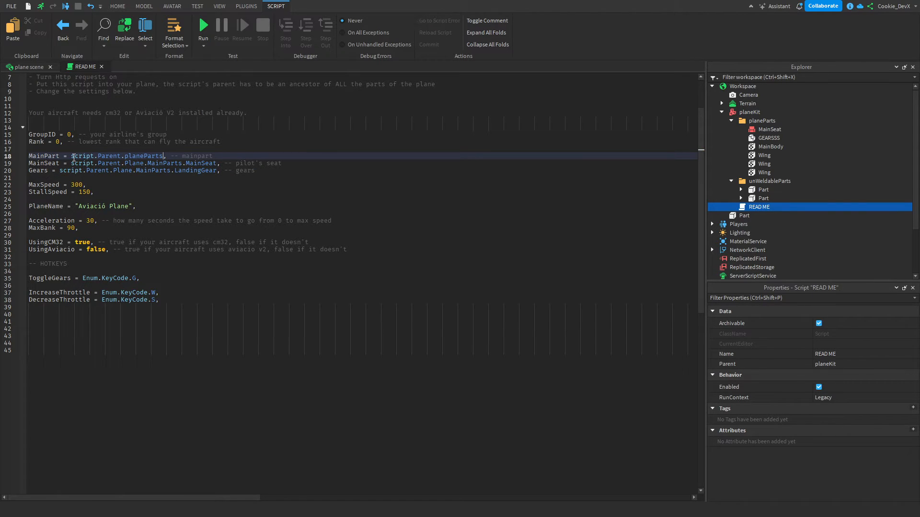
Step: Point MainPart at planeParts.MainBody, checking the parts inside planeParts in Explorer
text(.ma)
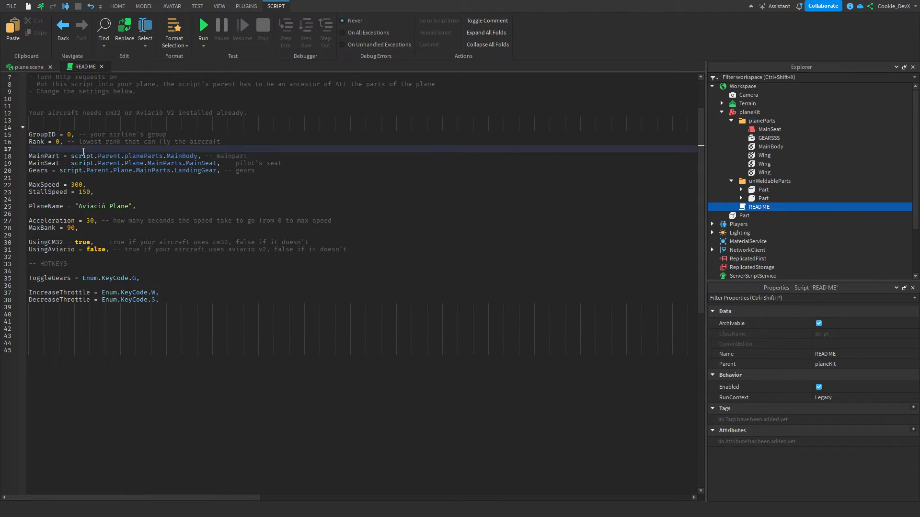
click(741, 120)
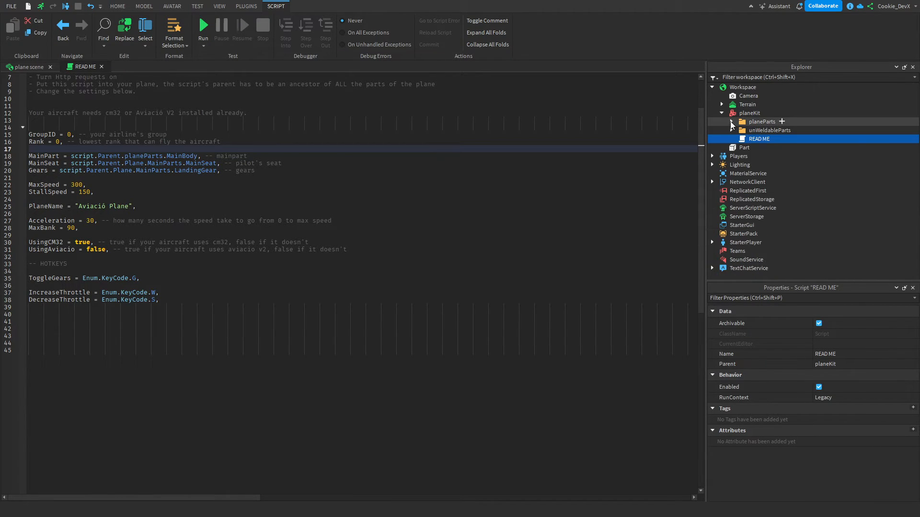
click(749, 112)
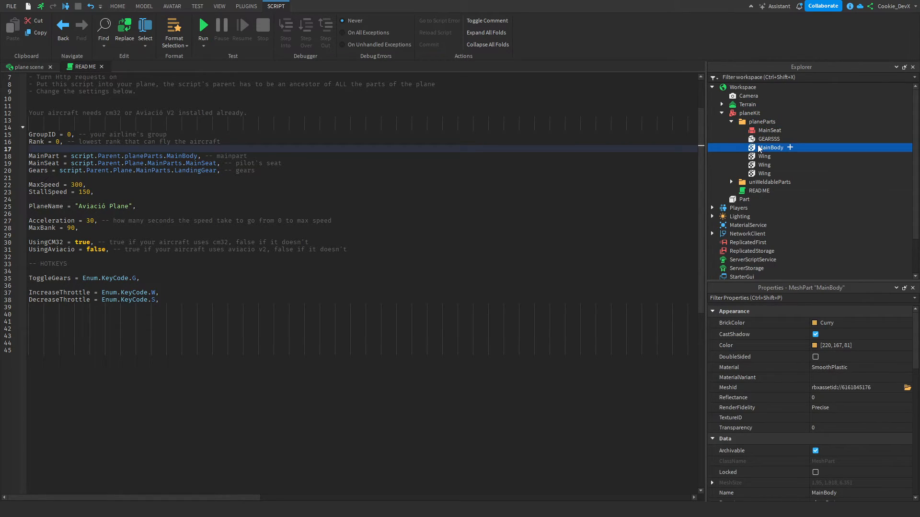
click(26, 67)
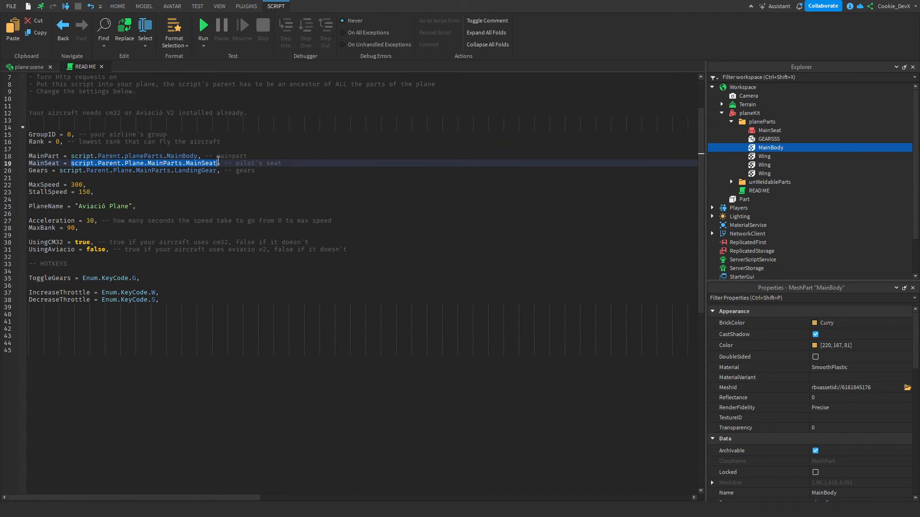
click(761, 121)
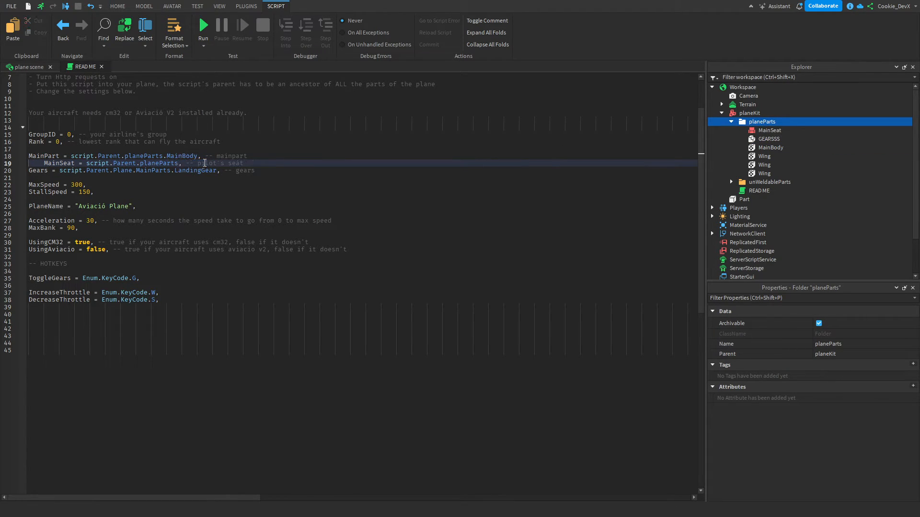
Step: Set MainSeat to planeParts.MainSeat and begin typing script.Parent.planeParts. for Gears
text(mai)
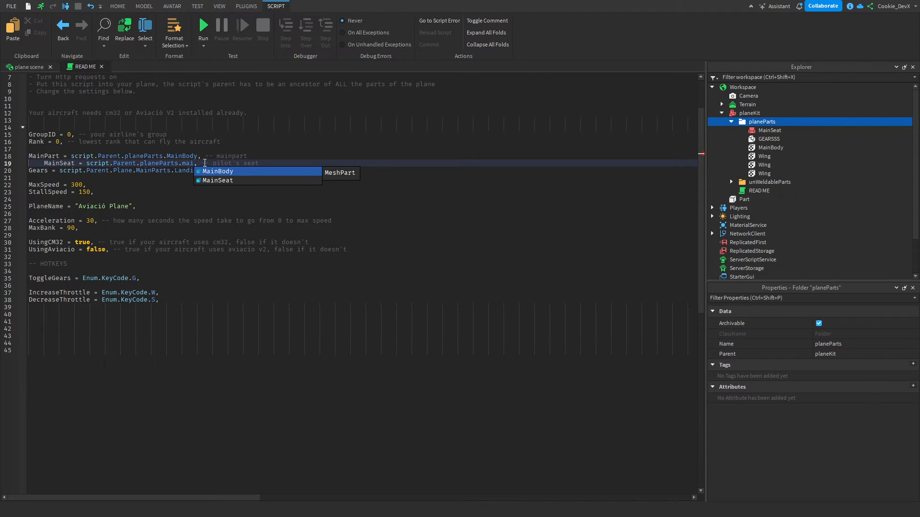
text(s)
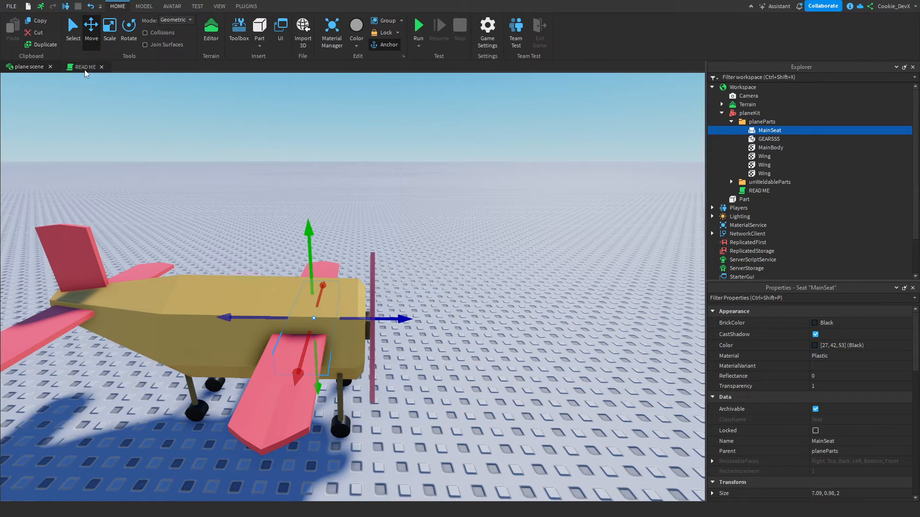
click(84, 67)
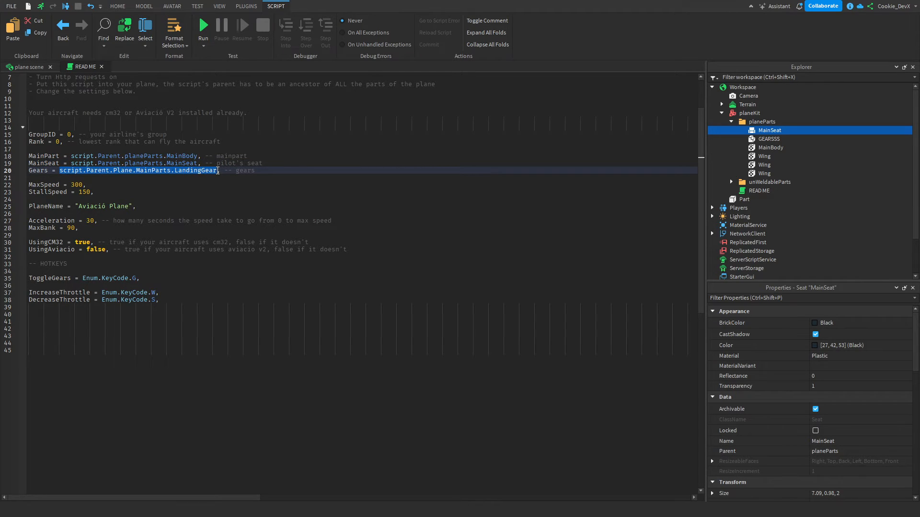
text(script.Parent.planeParts.)
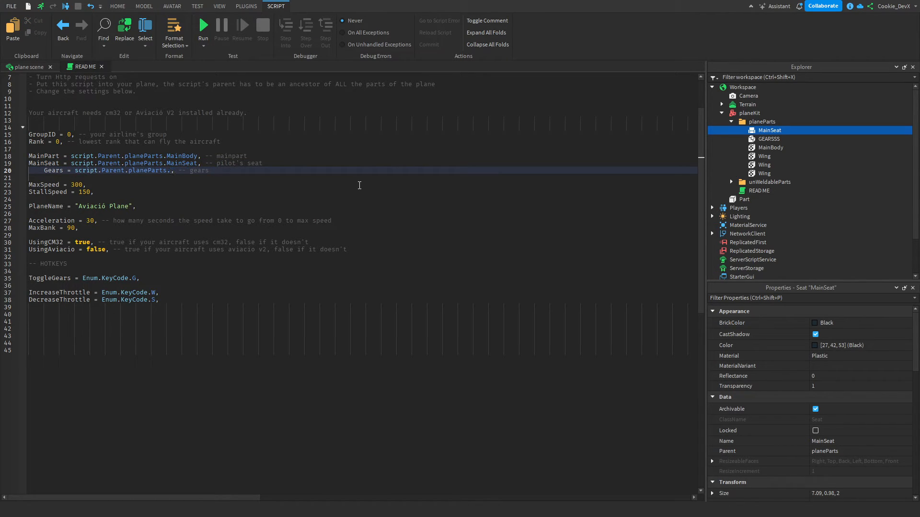
click(768, 139)
text(GEARSSS)
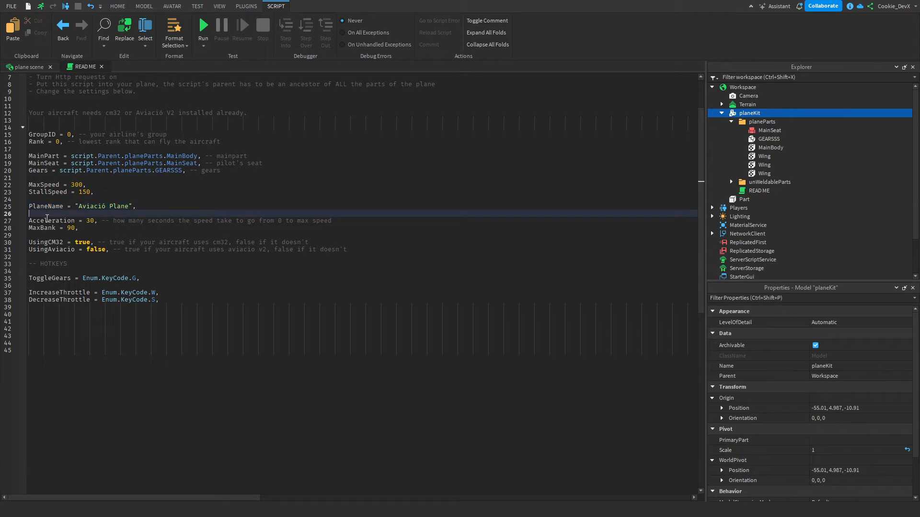
Step: Finish Gears as planeParts.GEARSSS and review the MaxSpeed 300 and StallSpeed values
double_click(42, 242)
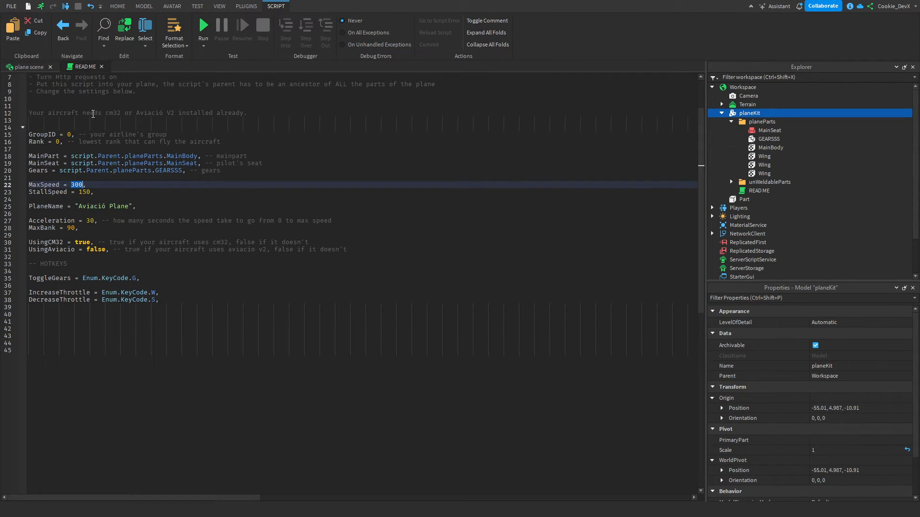
double_click(84, 192)
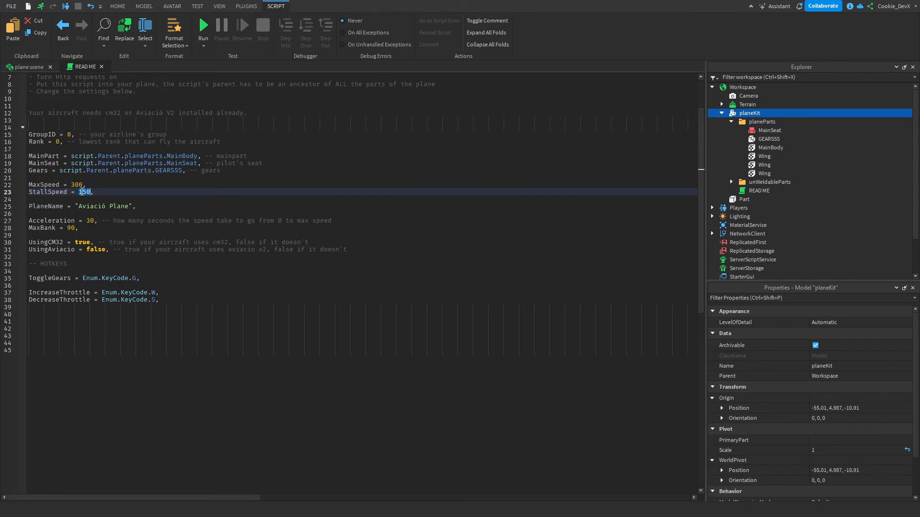
click(118, 7)
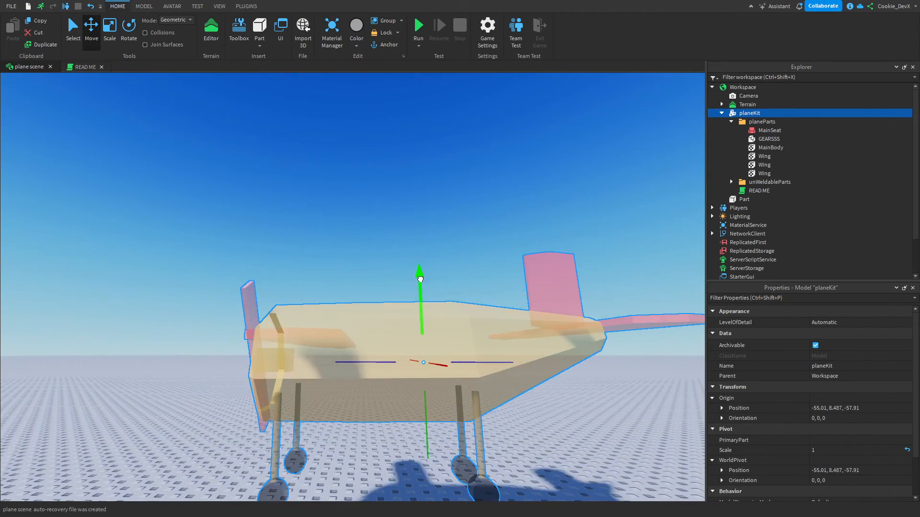
Step: Move the planeKit model to a new spot in the plane scene
click(83, 66)
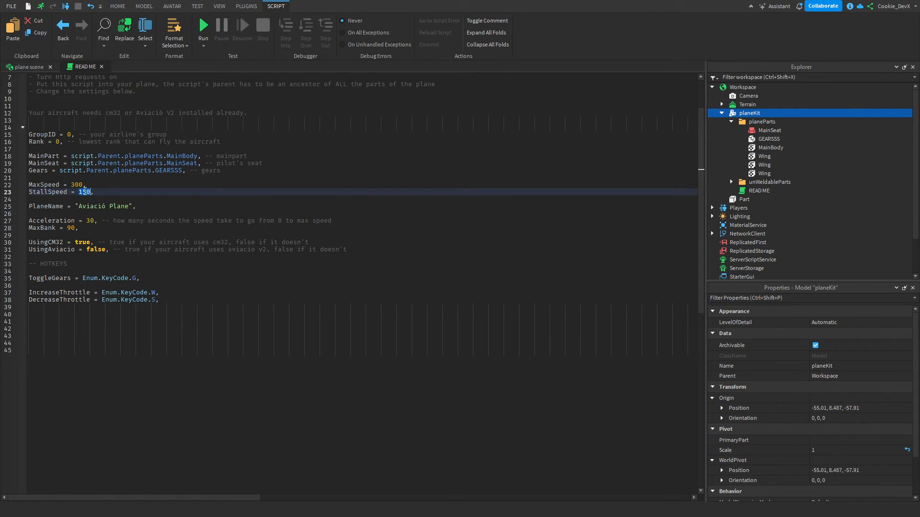
click(118, 6)
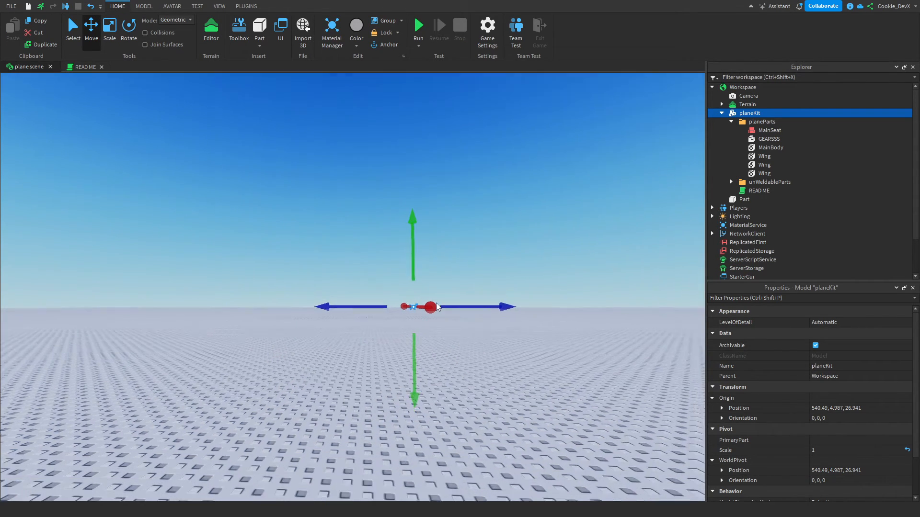
drag(434, 306, 387, 238)
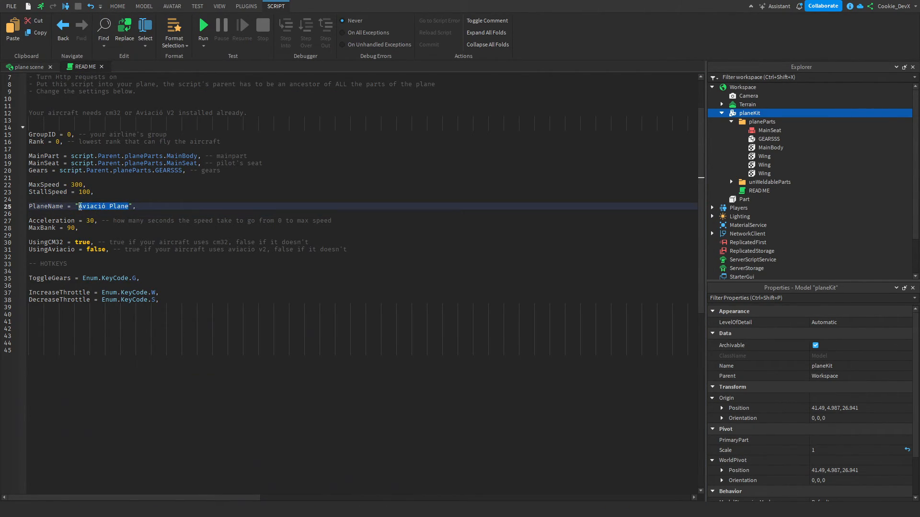
Step: Name the plane "Cookies Wonderful Plane" and set Acceleration from 30 to 10
text(Cookies Wo)
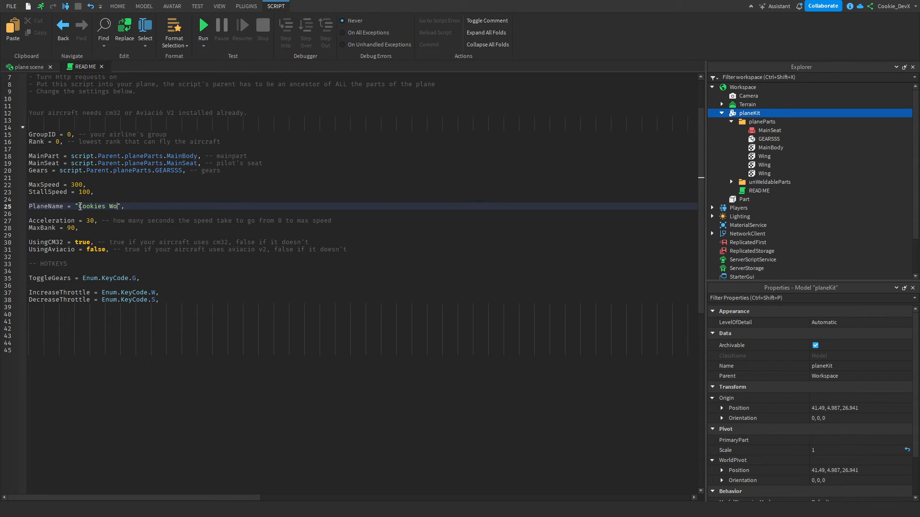
text(nderful Plane)
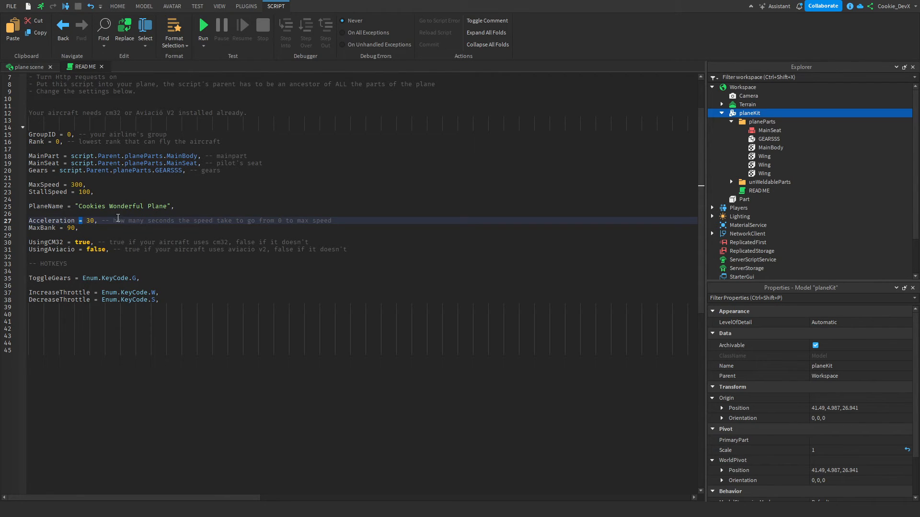
drag(112, 220, 172, 220)
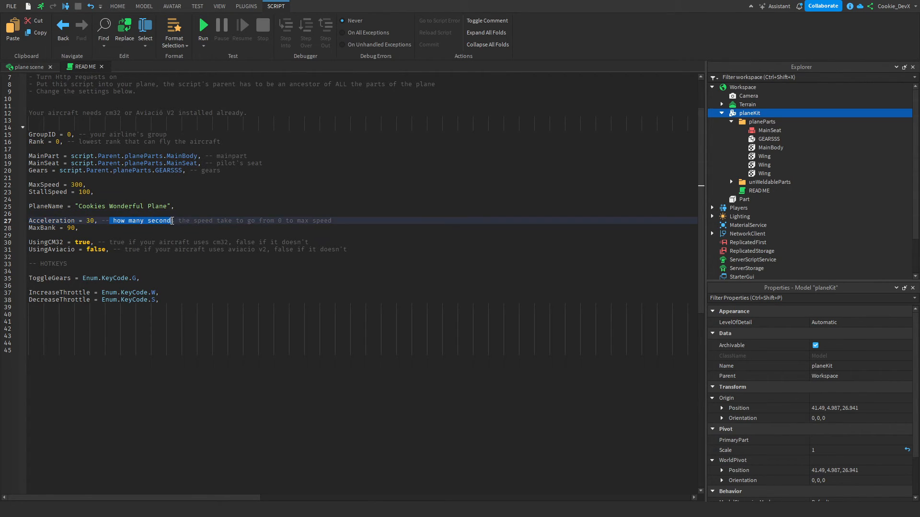
drag(175, 221, 326, 220)
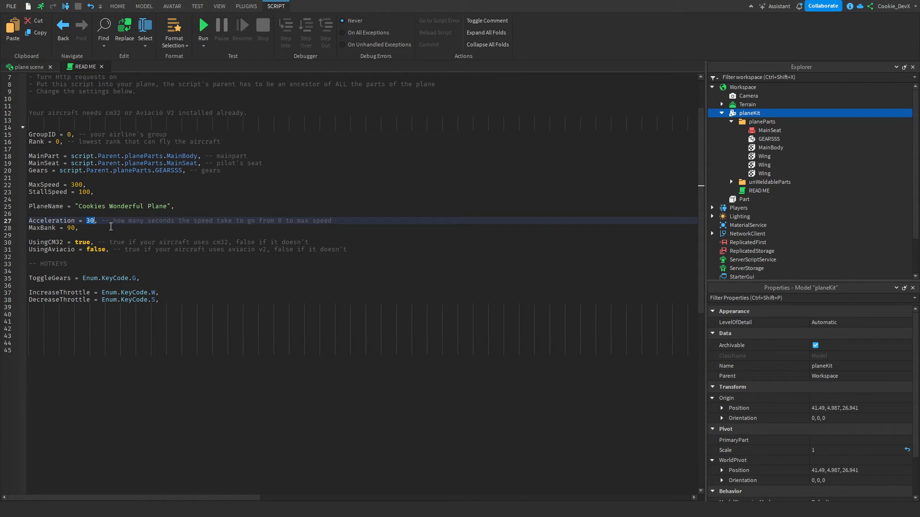
text(1)
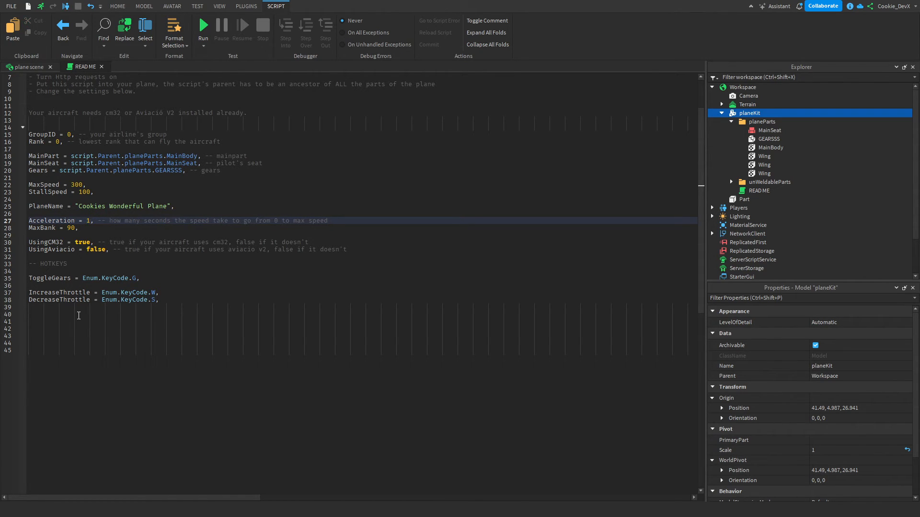
text(0)
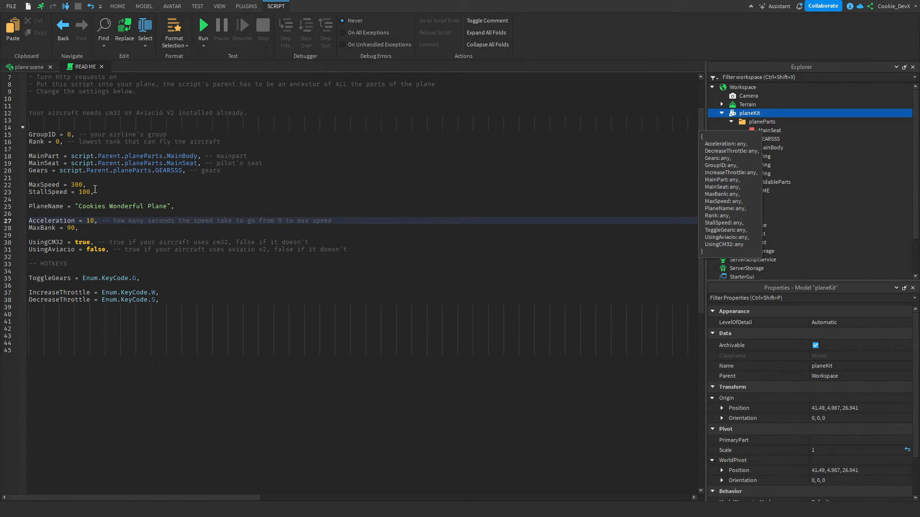
click(29, 66)
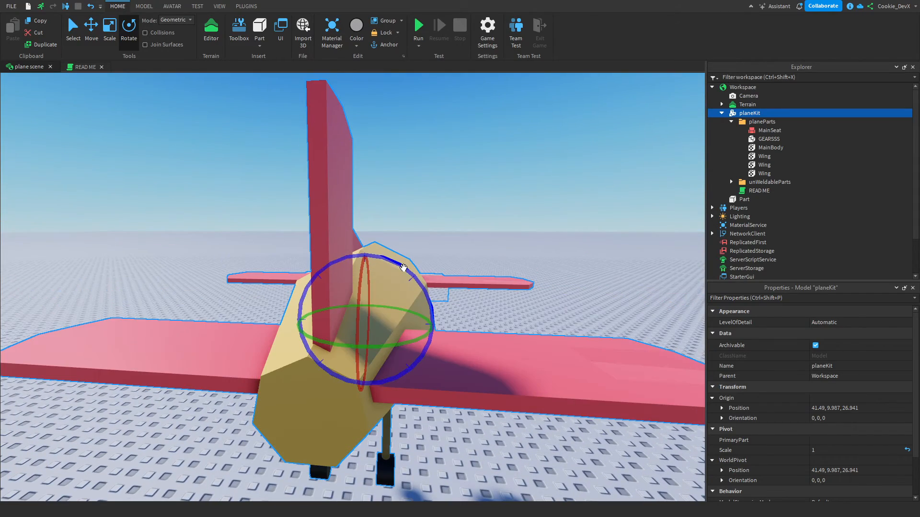
Step: Tilt planeKit sideways, reset its WorldPivot Orientation to 0, 0, 0, and return to READ ME
drag(402, 267, 480, 305)
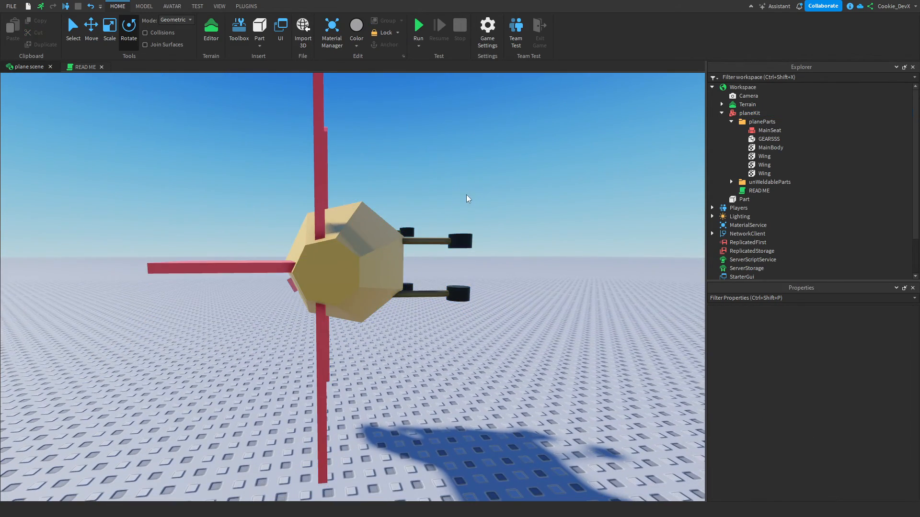
click(749, 113)
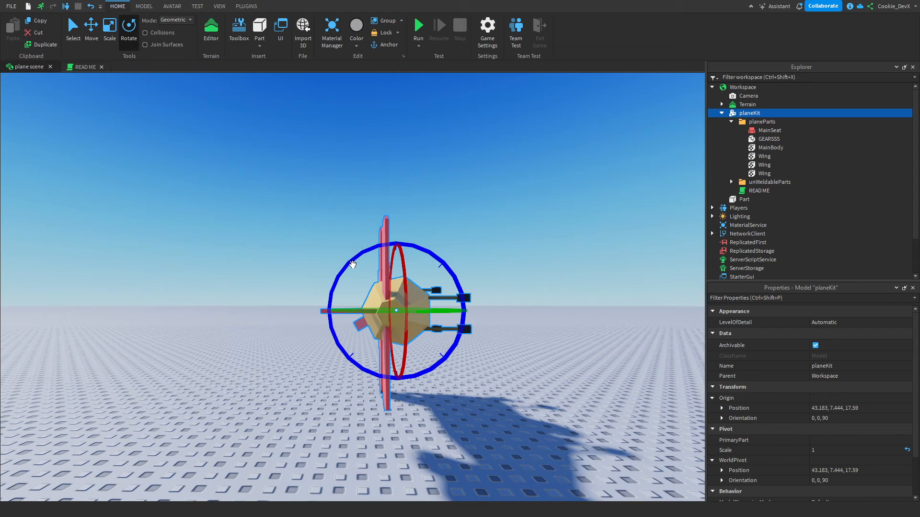
click(859, 480)
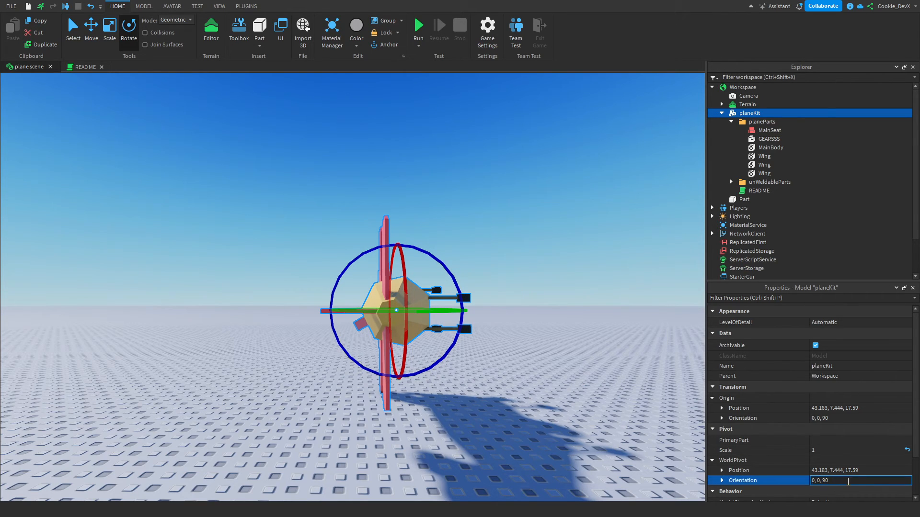
text(0, 0, 0)
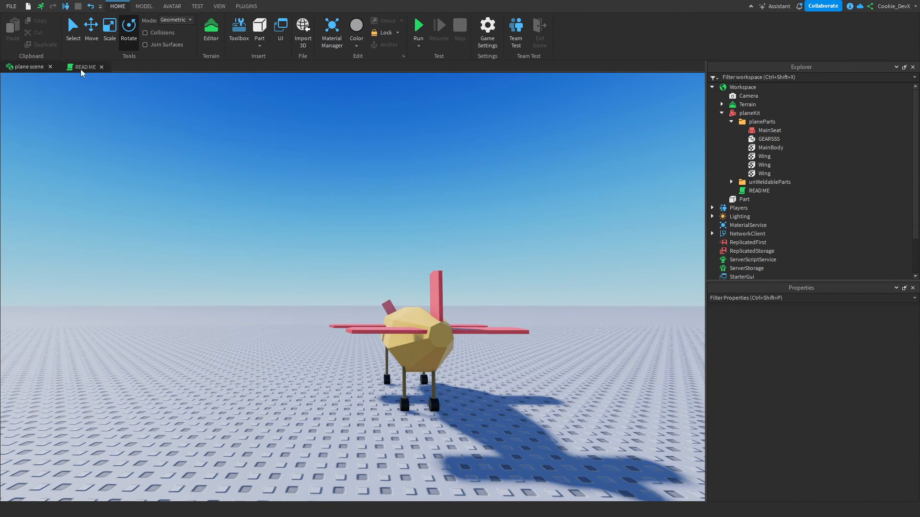
click(85, 67)
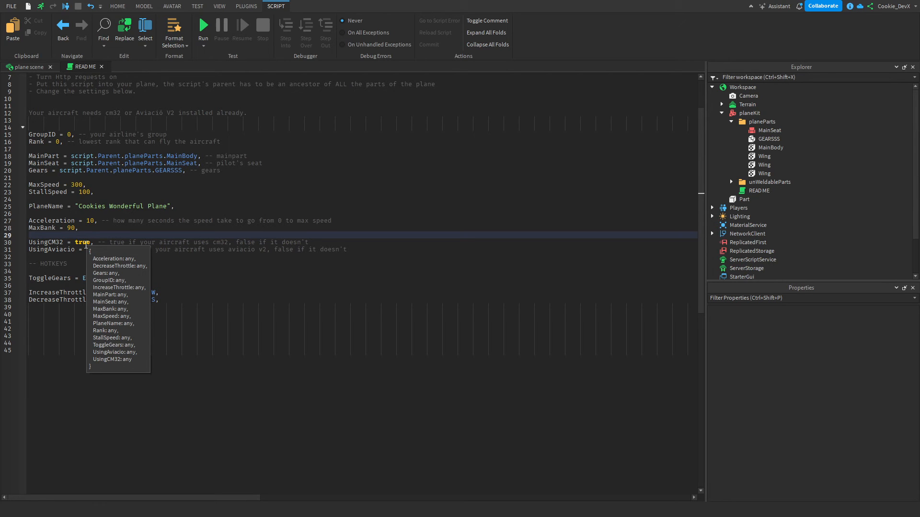
Step: Set UsingCM32 to false and UsingAviacio to true, keeping IncreaseThrottle on W
text(false)
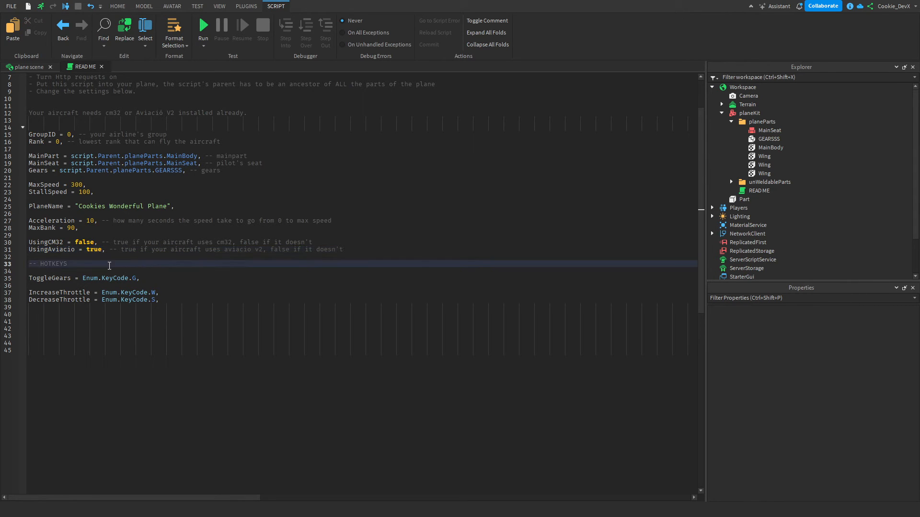
double_click(59, 292)
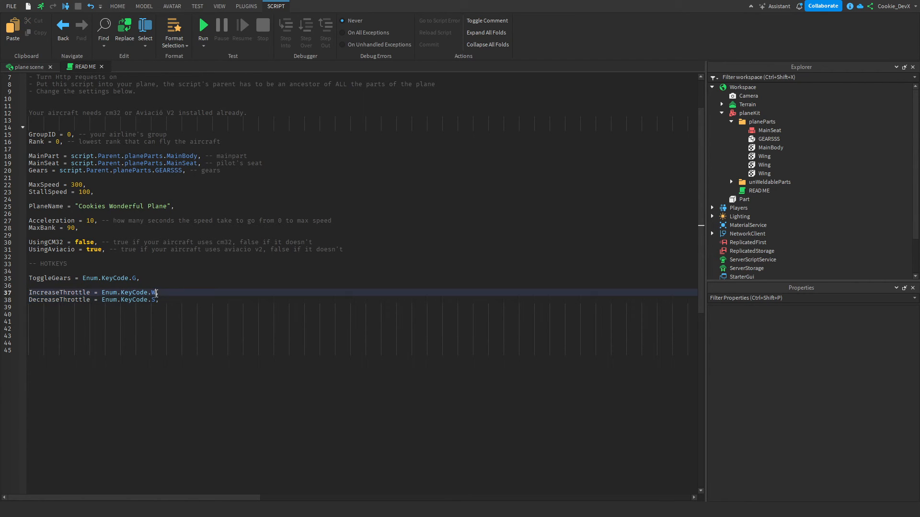
text(q)
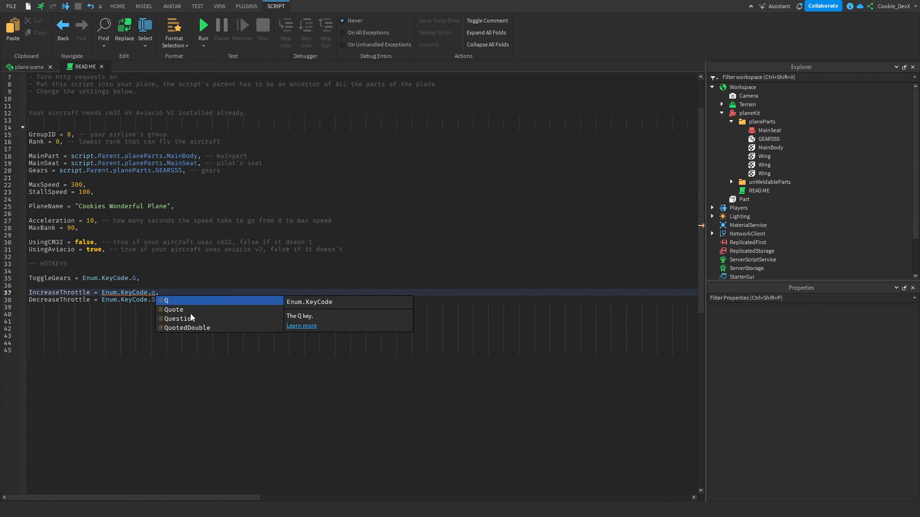
text(w)
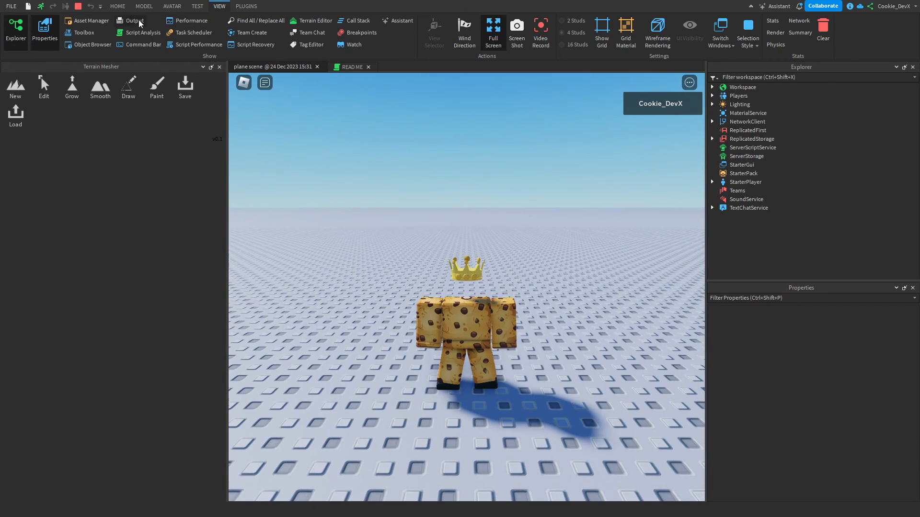
Step: Start the playtest with the Output log shown, then select the plane in the running game
click(130, 21)
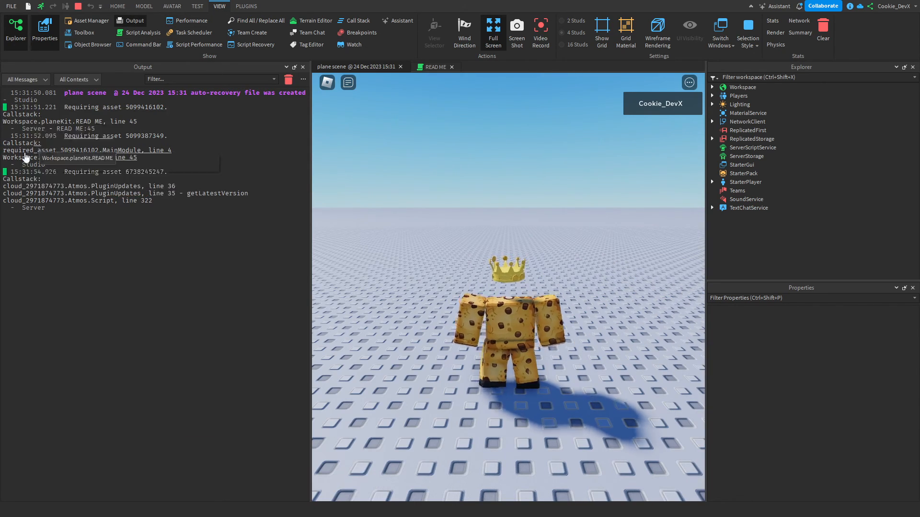
click(117, 6)
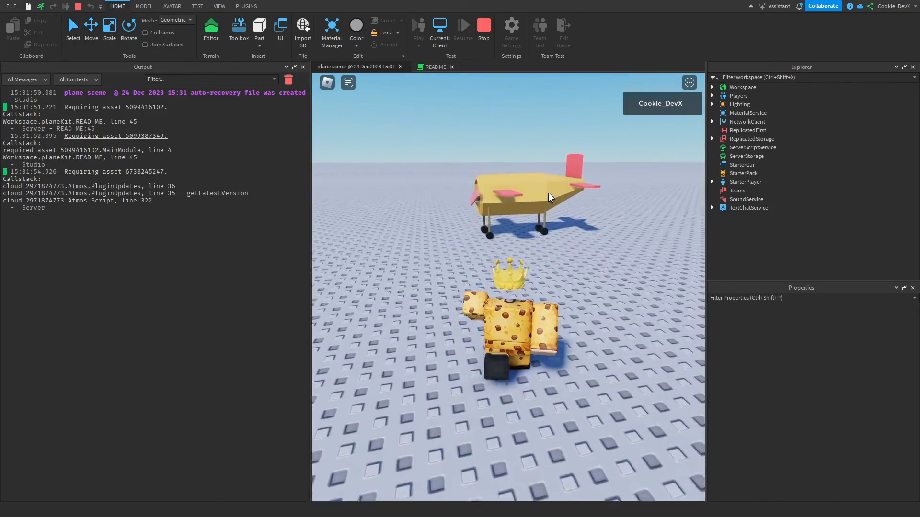
click(418, 25)
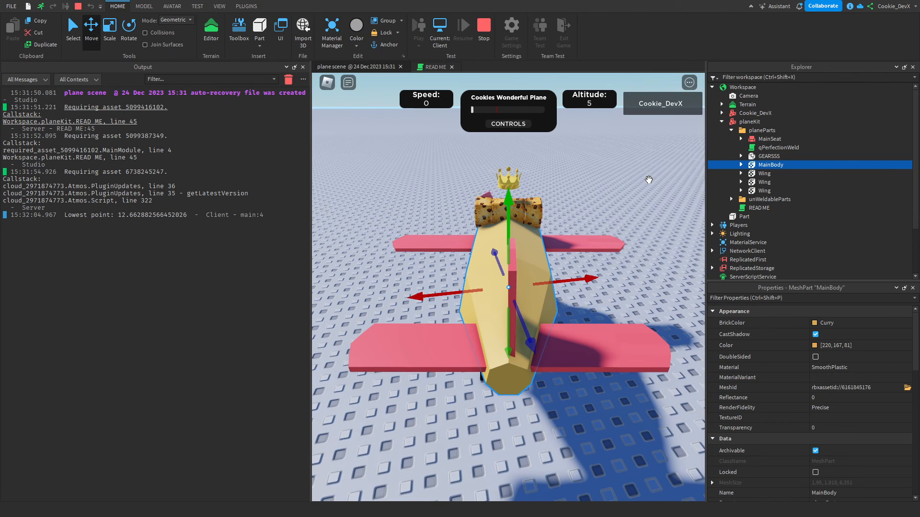
Step: Filter the MainBody properties by 'pos' and select the standalone Part to inspect its position
scroll(down, 3)
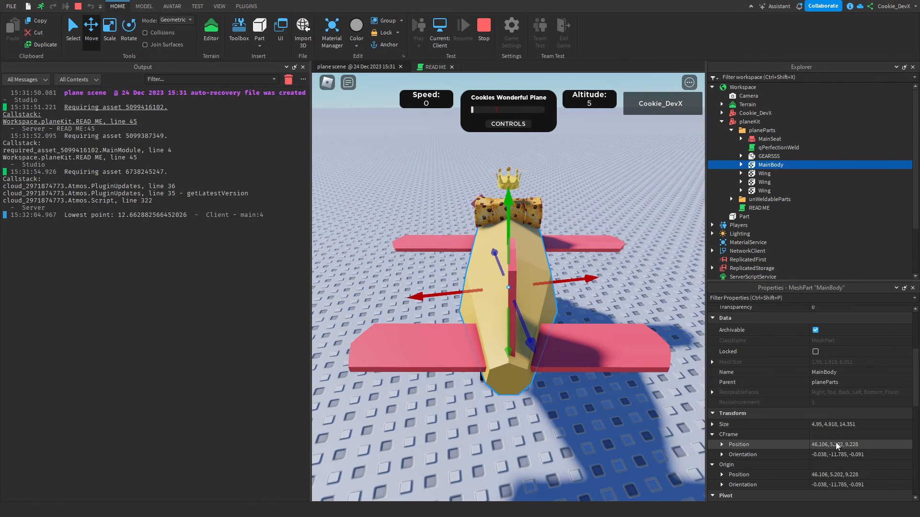
text(pos)
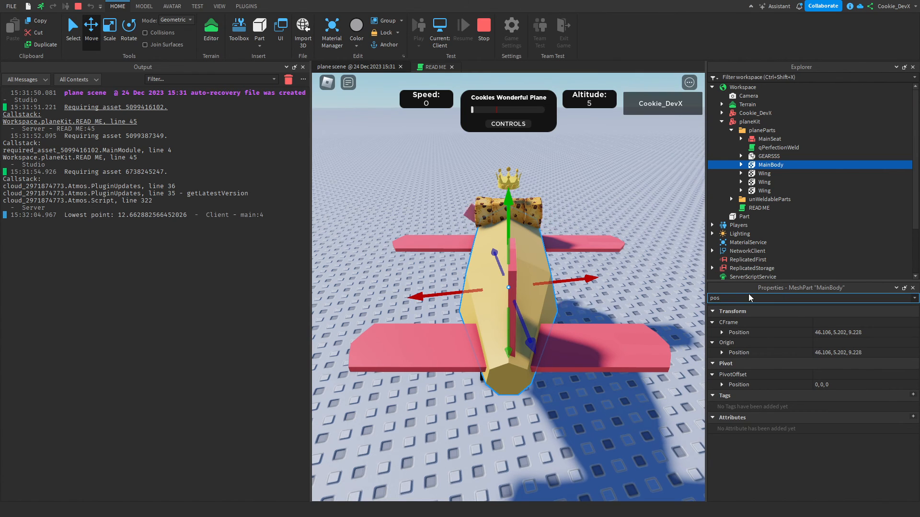
click(744, 216)
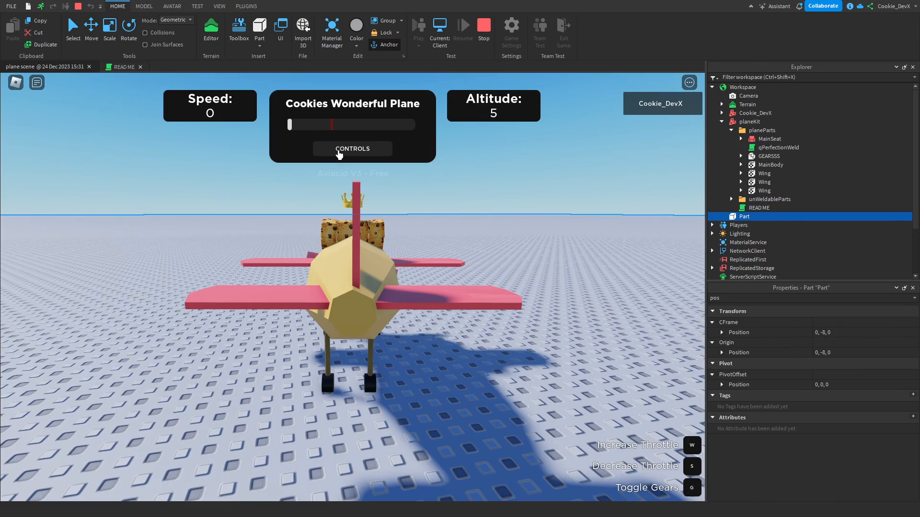
Step: Raise throttle with W until the plane takes off, reaching speed 164 and altitude 78
key(w)
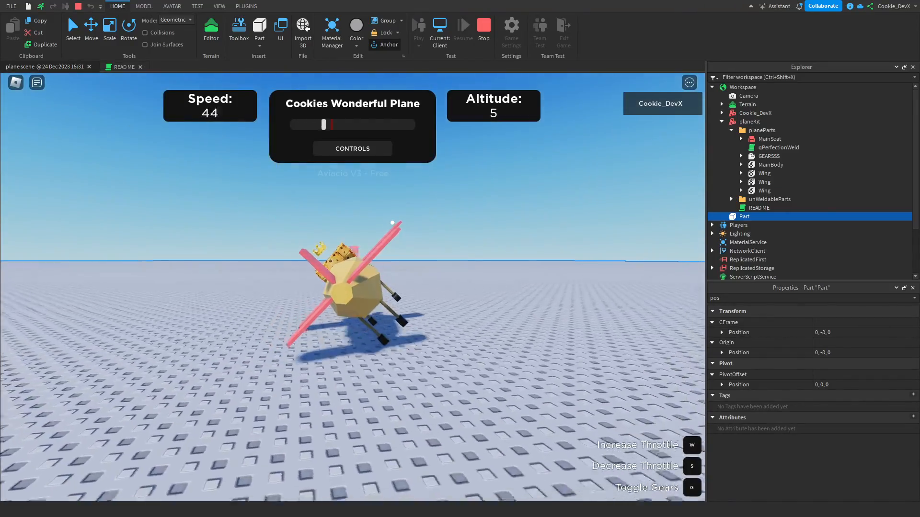
key(w)
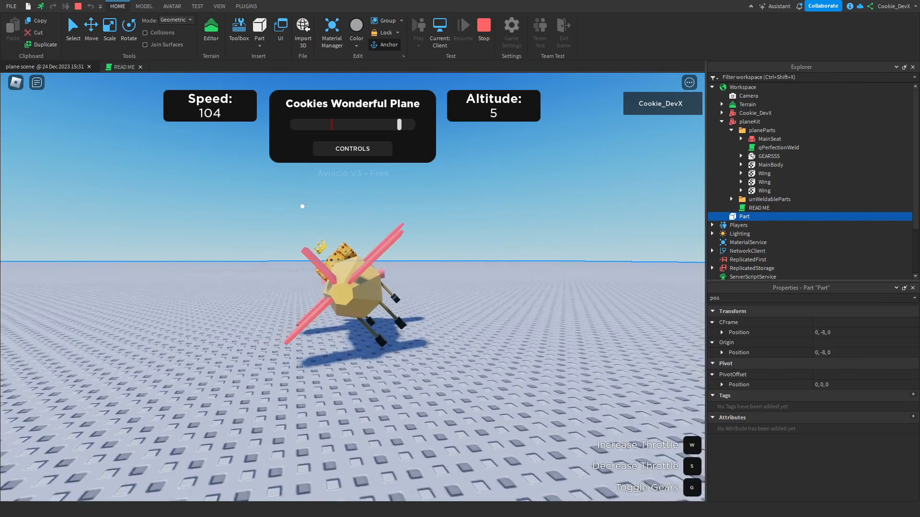
key(w)
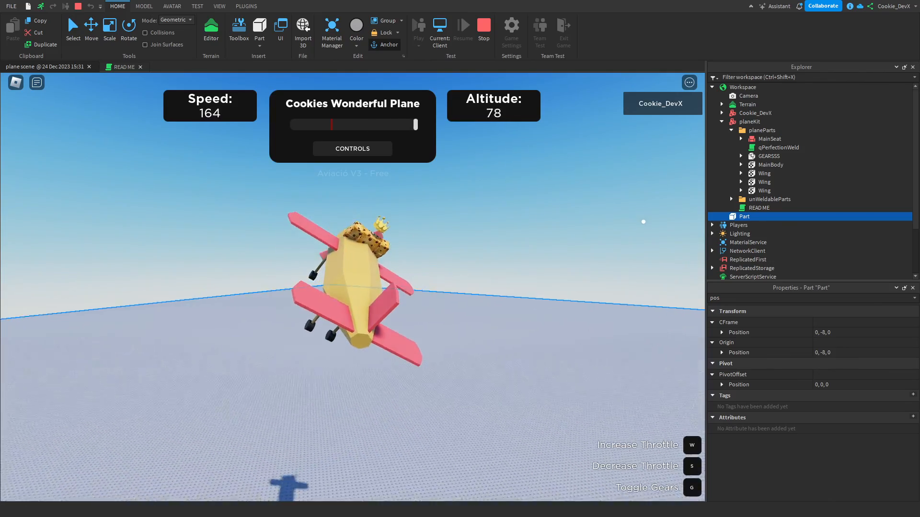